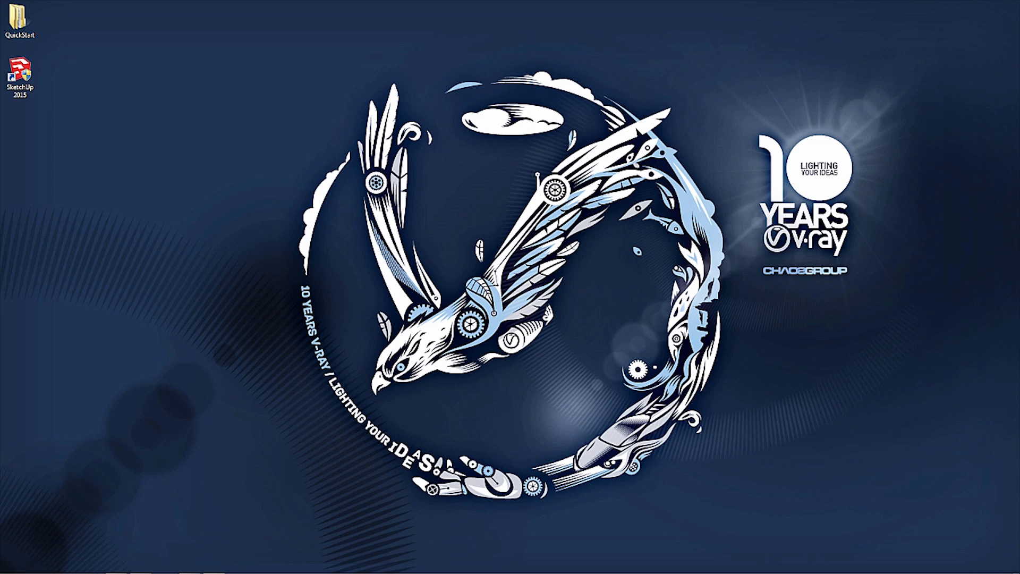
pyautogui.moveTo(132, 372)
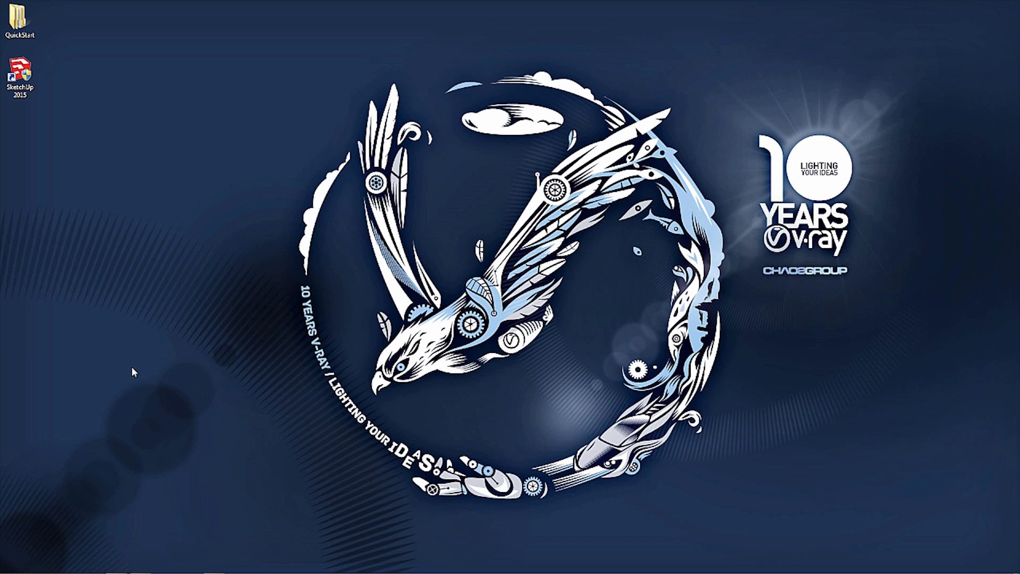
pyautogui.moveTo(145, 233)
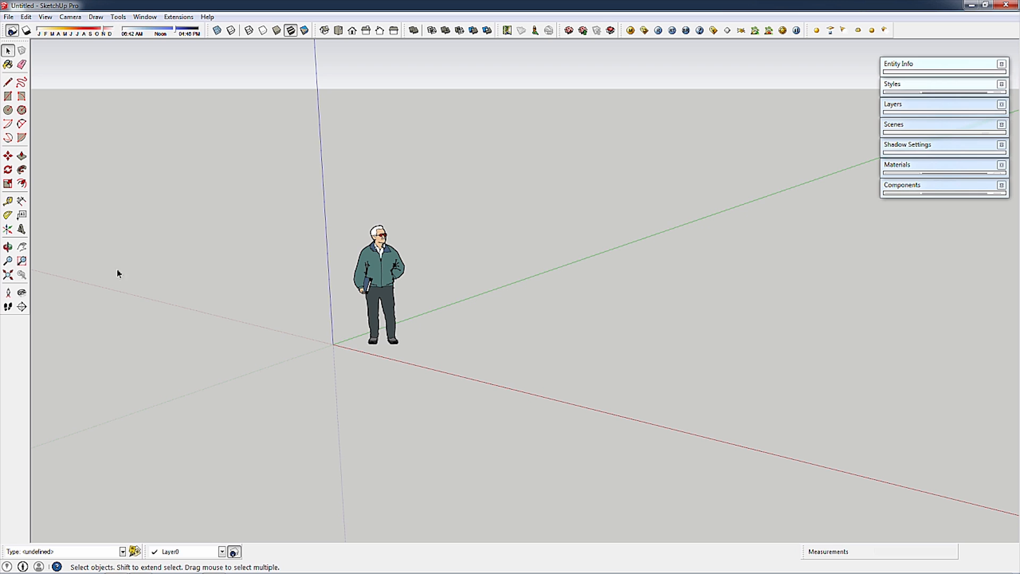
# - Open Training-ContainerHouseShare.skp from Desktop > QuickStart, discarding the untitled model
pyautogui.click(9, 16)
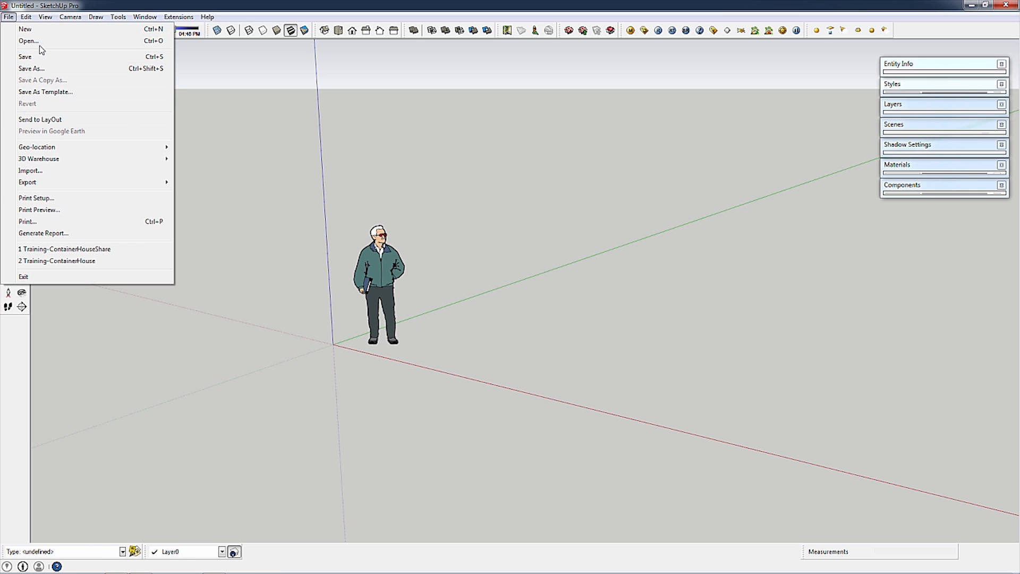
pyautogui.click(28, 41)
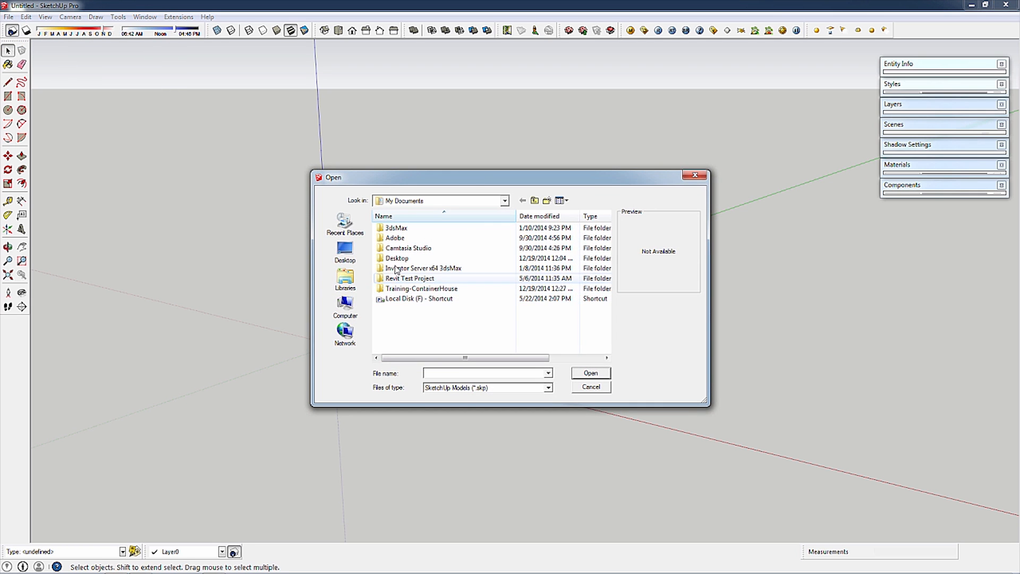
pyautogui.click(345, 253)
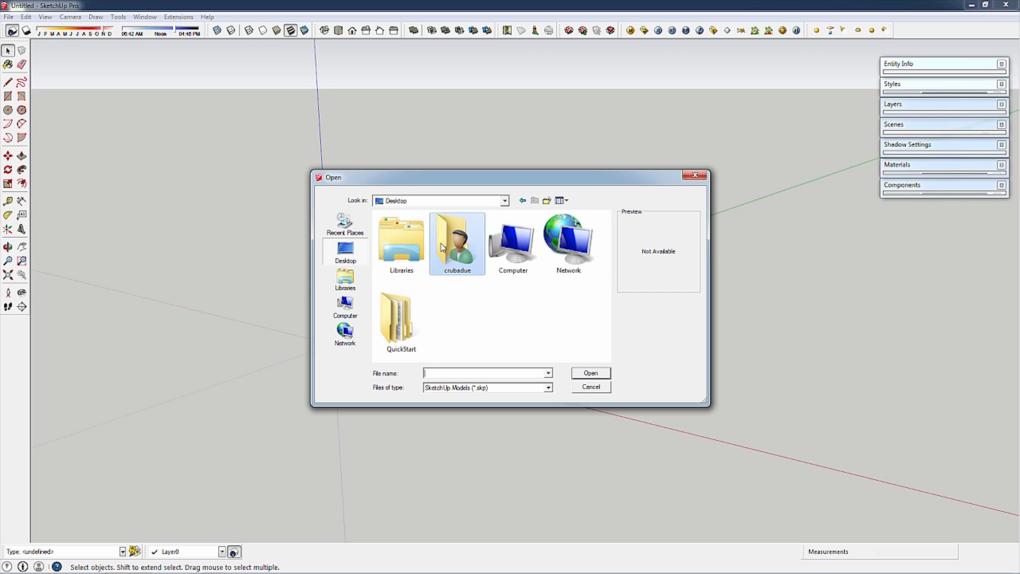
pyautogui.moveTo(400, 319)
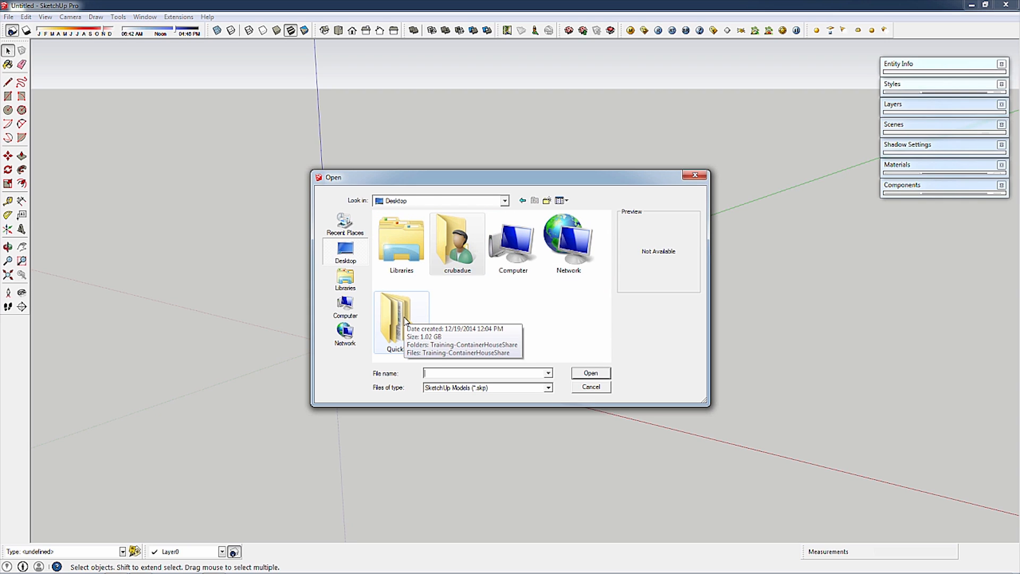
pyautogui.doubleClick(402, 319)
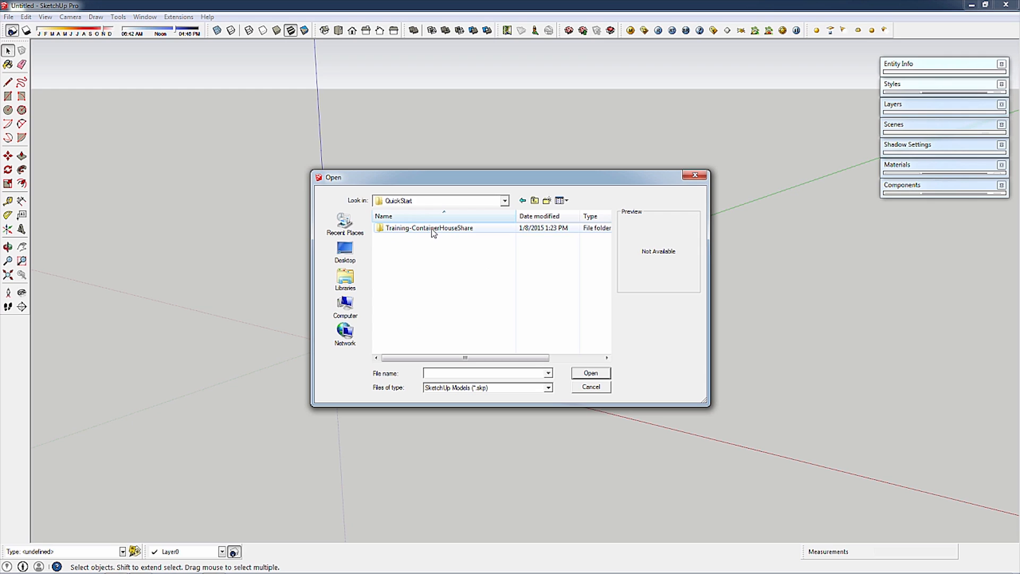
pyautogui.doubleClick(428, 228)
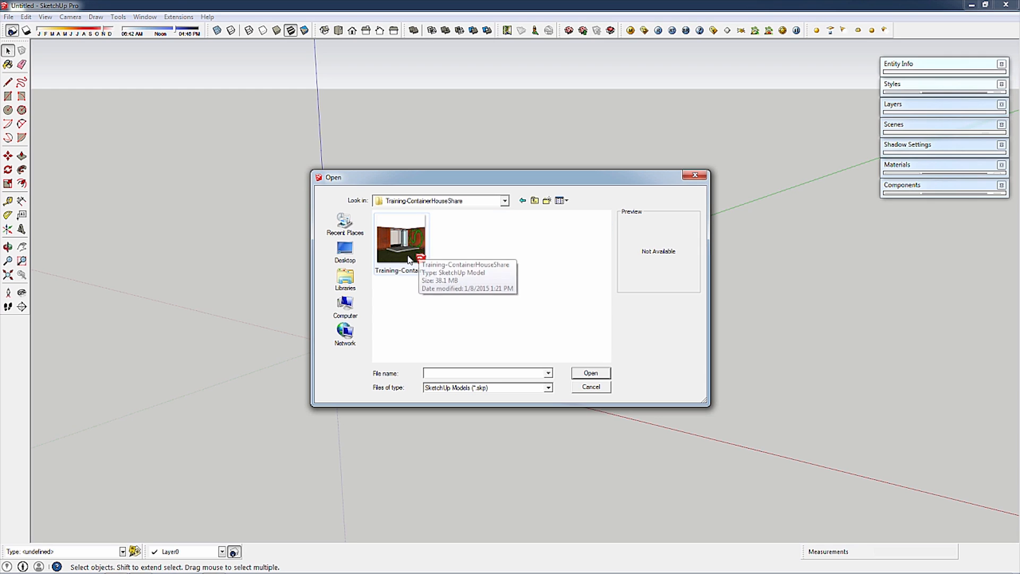
pyautogui.click(401, 245)
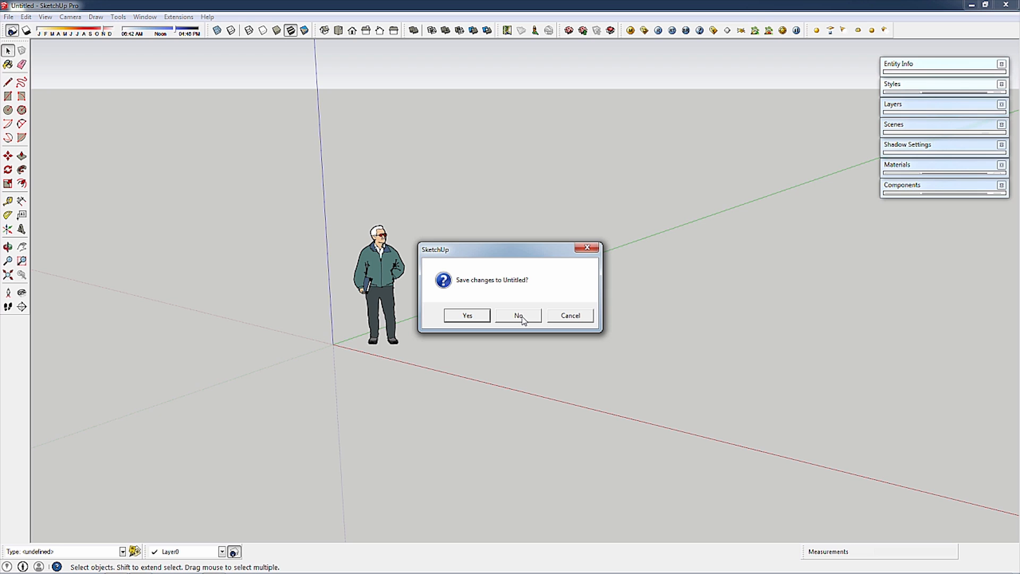
pyautogui.click(518, 315)
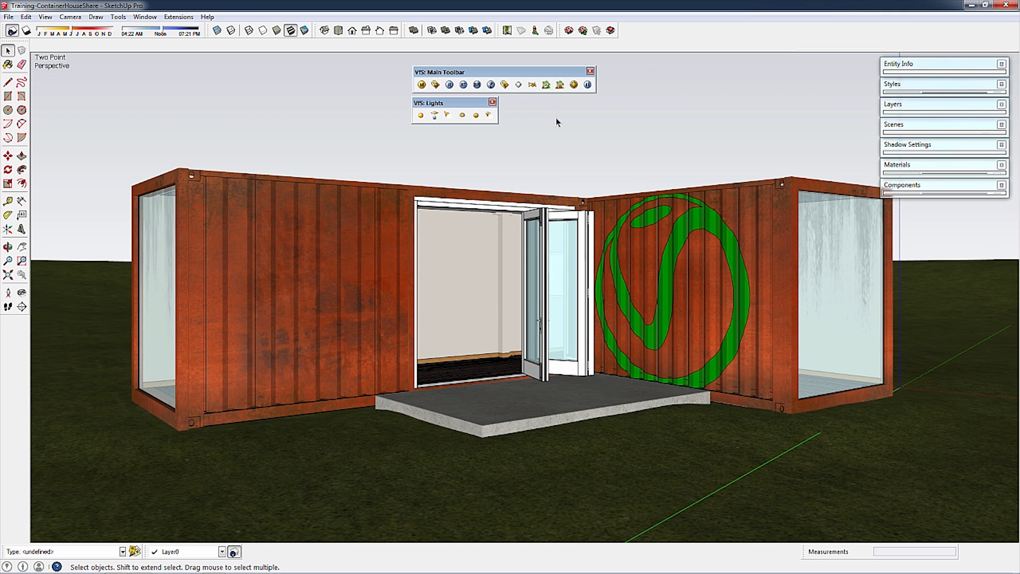
pyautogui.moveTo(369, 103)
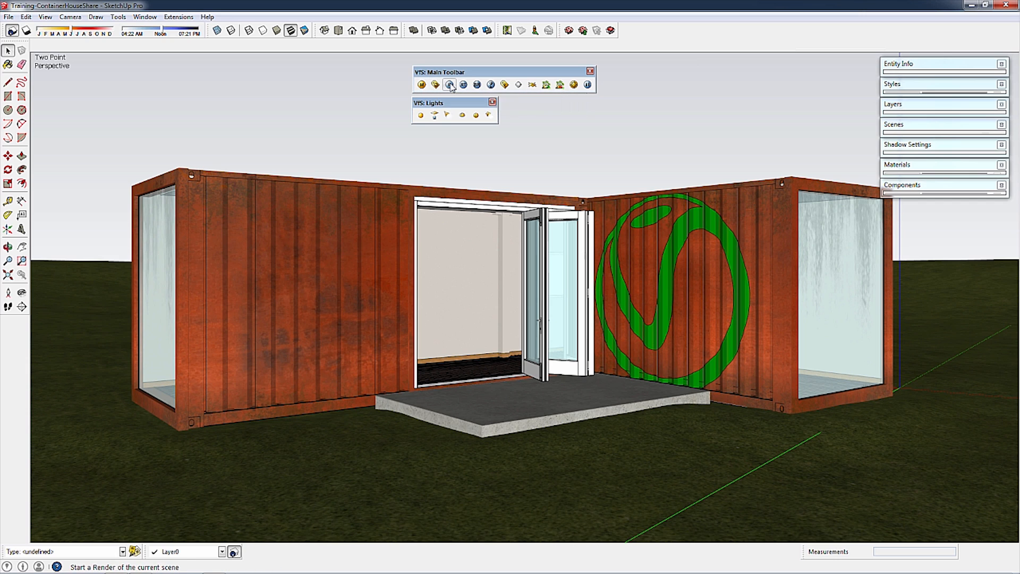
pyautogui.moveTo(450, 85)
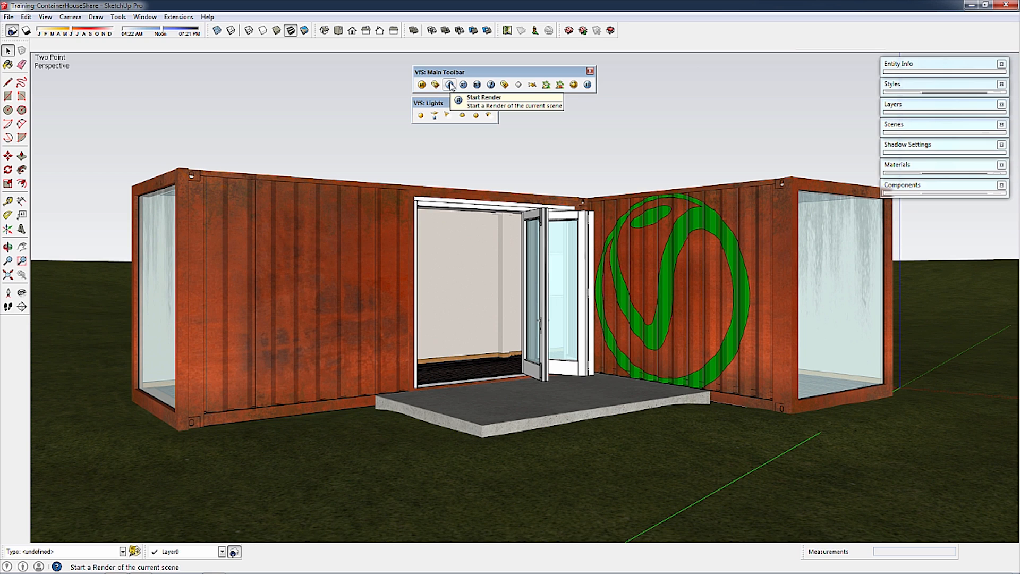
pyautogui.moveTo(463, 85)
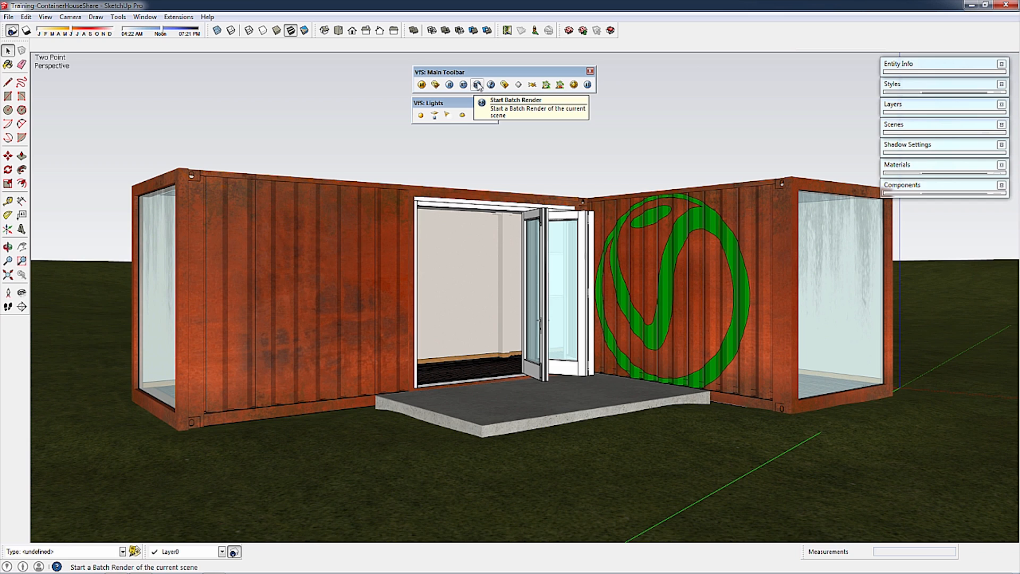
pyautogui.moveTo(491, 85)
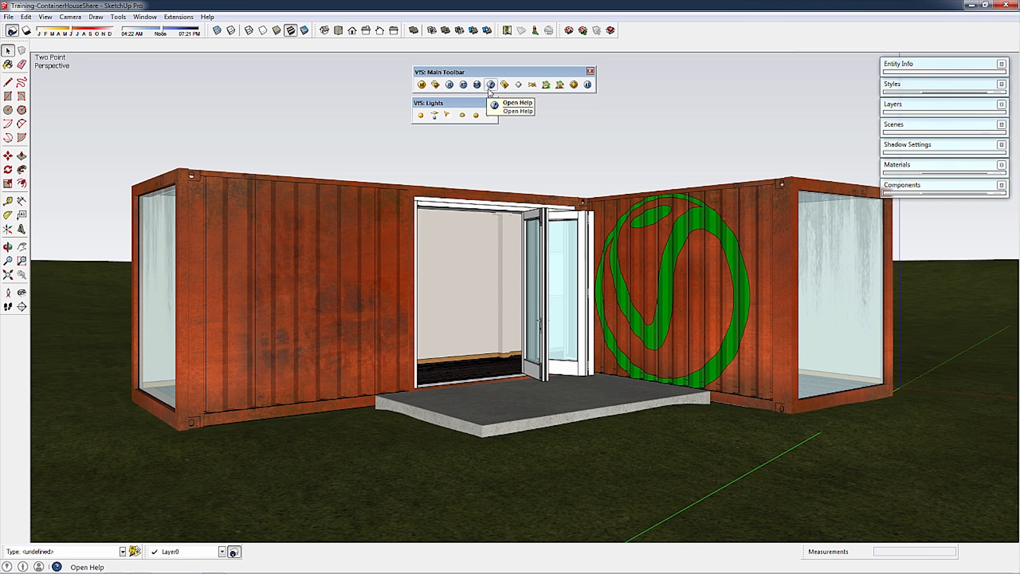
pyautogui.moveTo(504, 85)
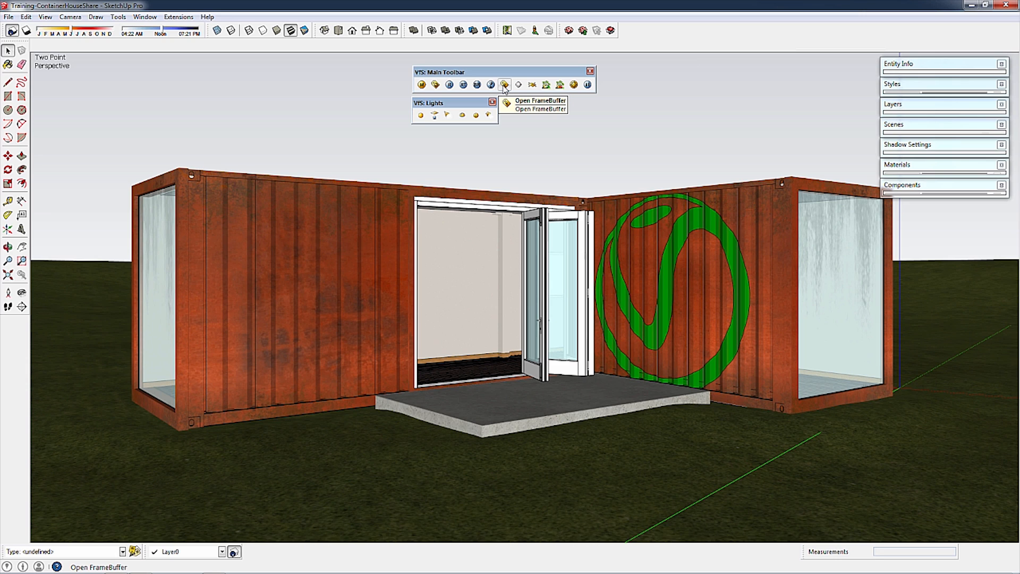
pyautogui.moveTo(546, 85)
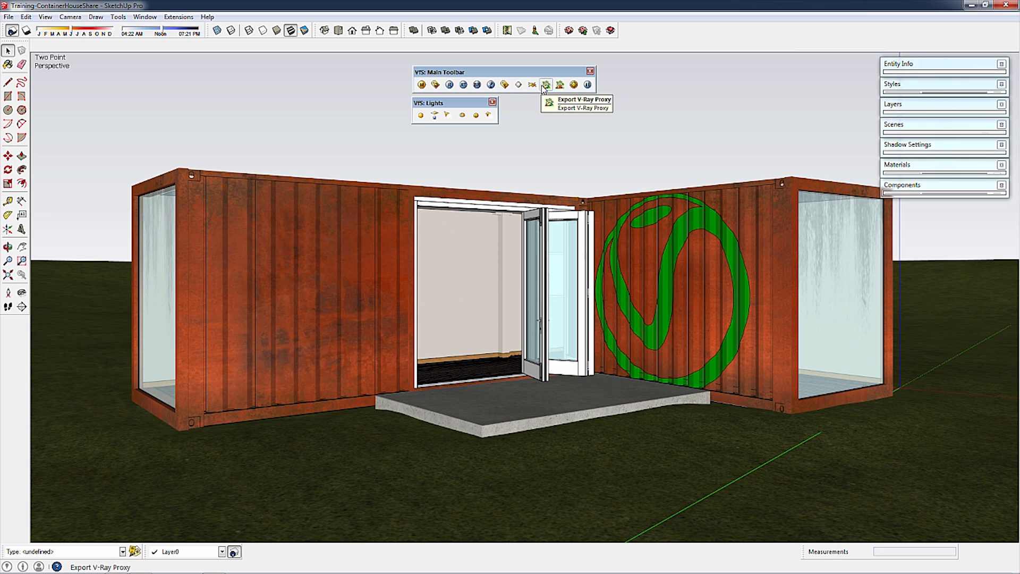
pyautogui.moveTo(587, 85)
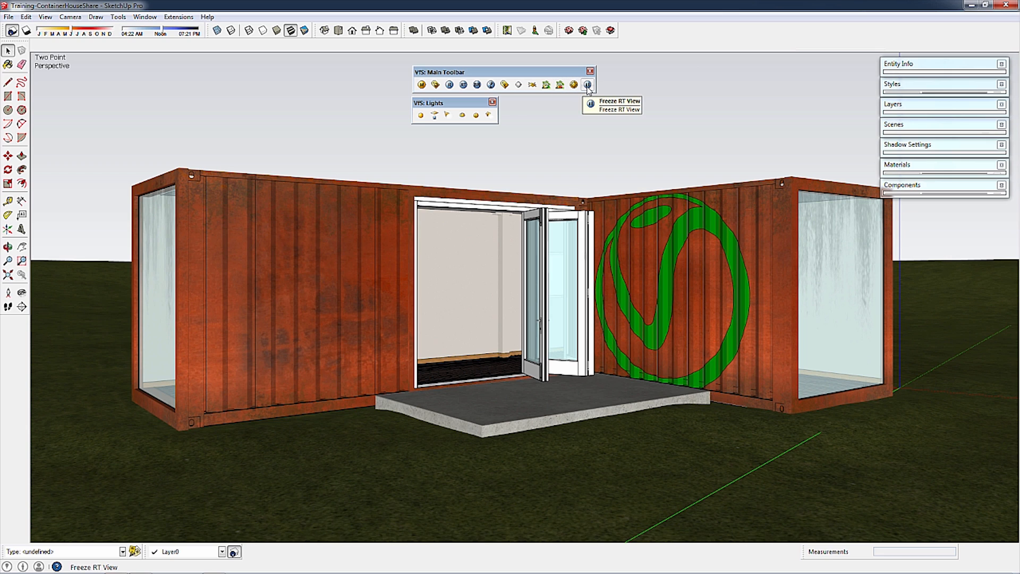
pyautogui.moveTo(529, 151)
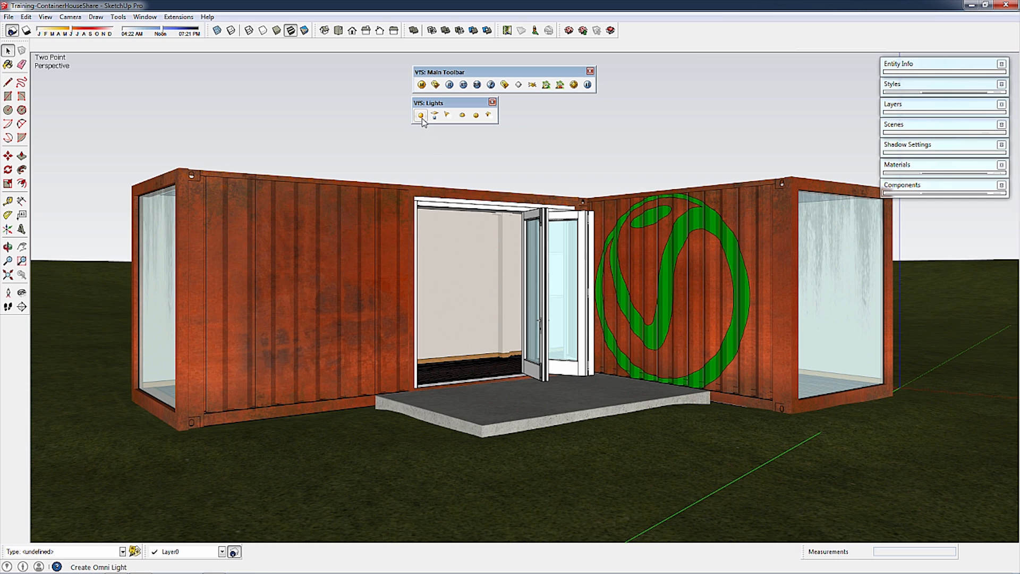
pyautogui.moveTo(433, 114)
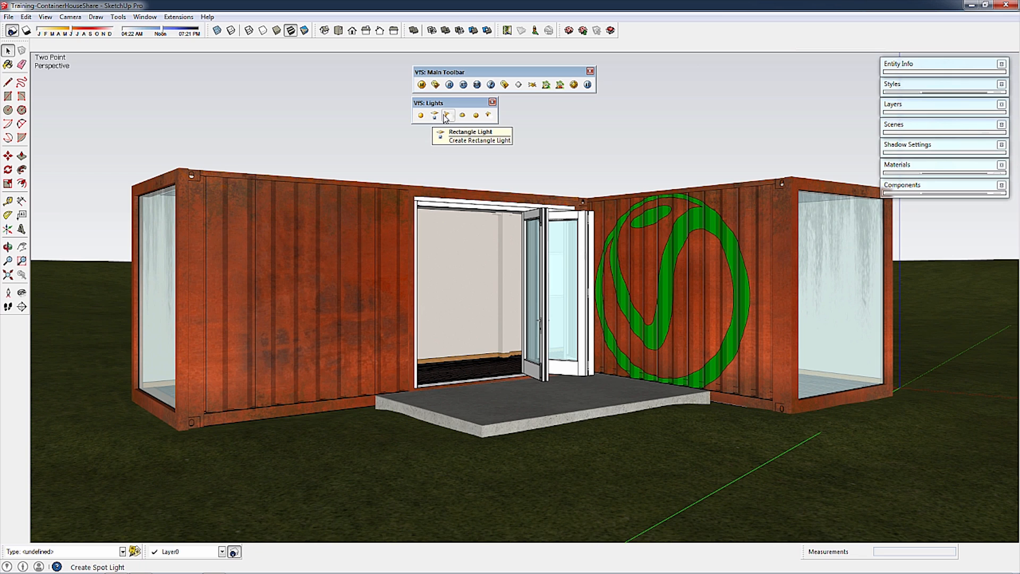
pyautogui.moveTo(461, 115)
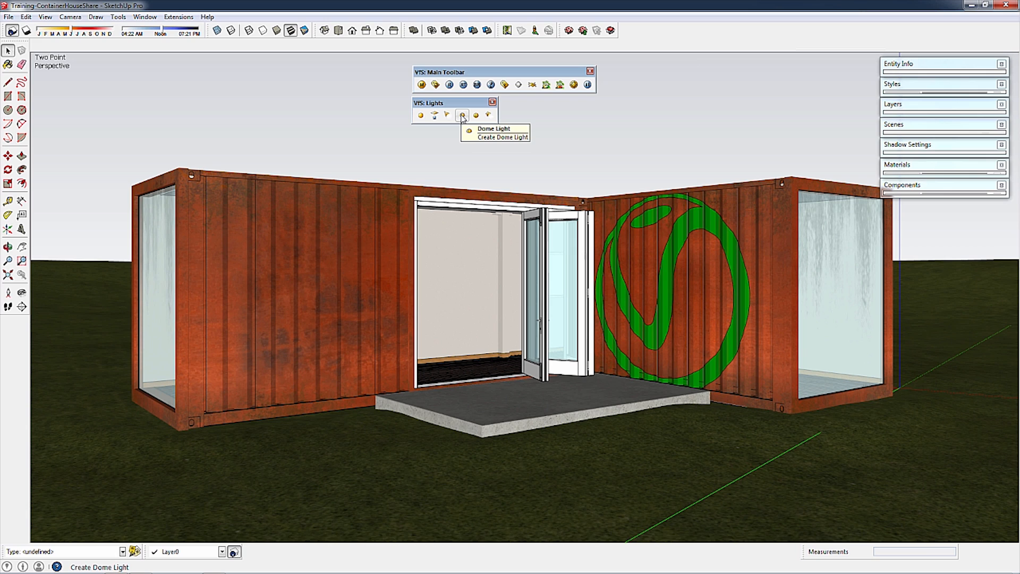
pyautogui.moveTo(476, 114)
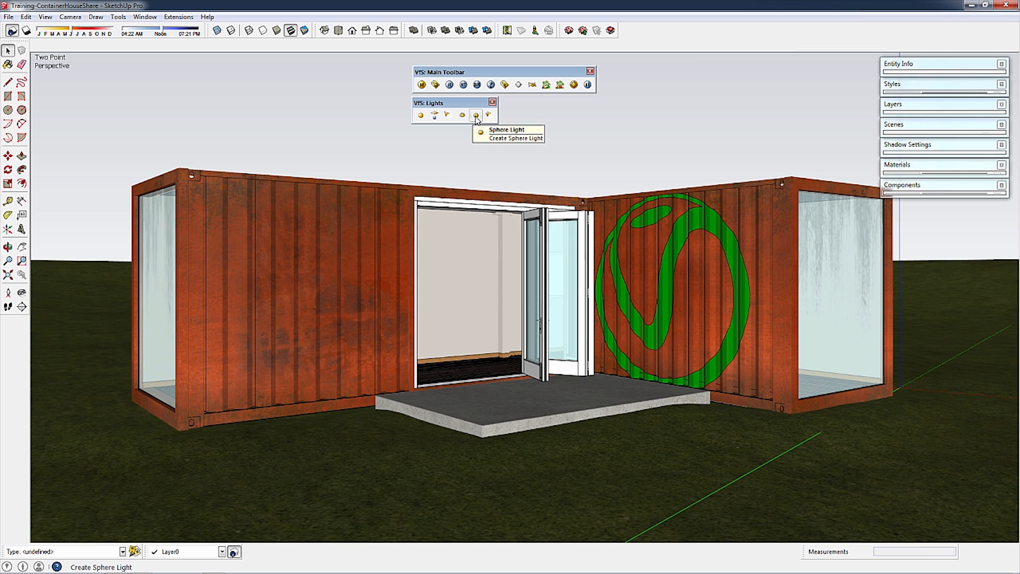
pyautogui.moveTo(488, 115)
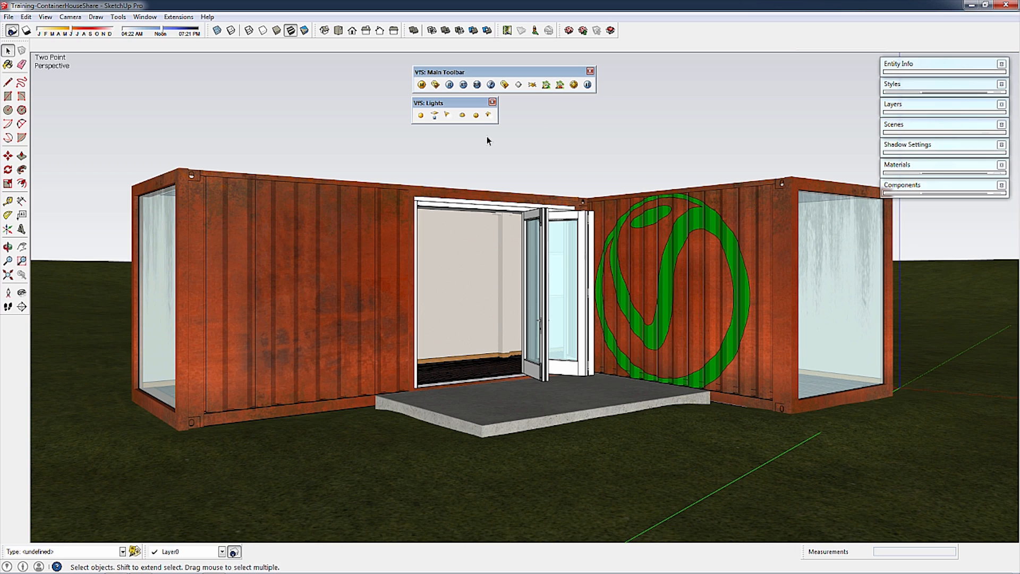
pyautogui.moveTo(486, 144)
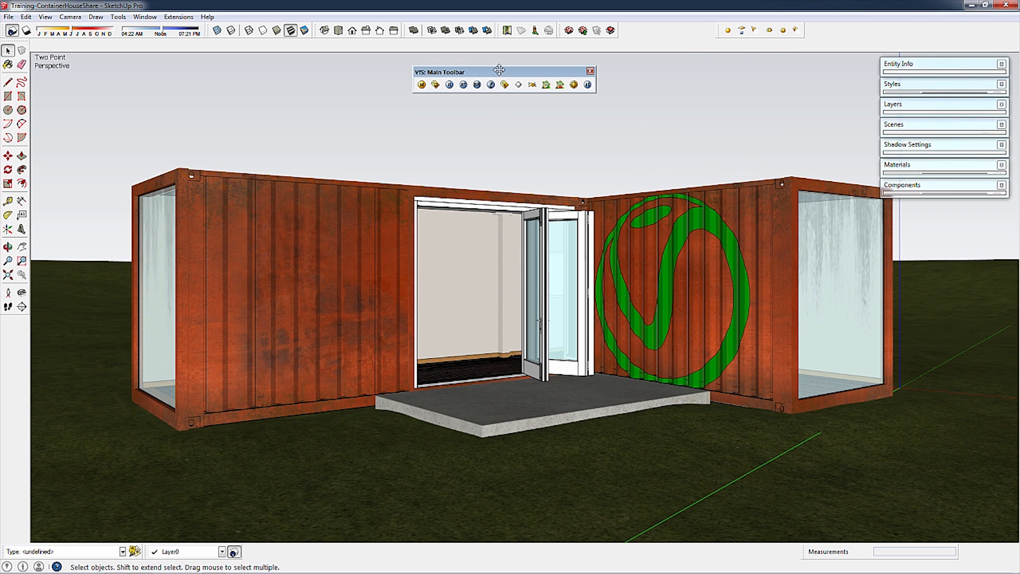
# - Dock the floating V-Ray Main Toolbar into the top toolbar row
pyautogui.moveTo(499, 71); pyautogui.dragTo(679, 34)
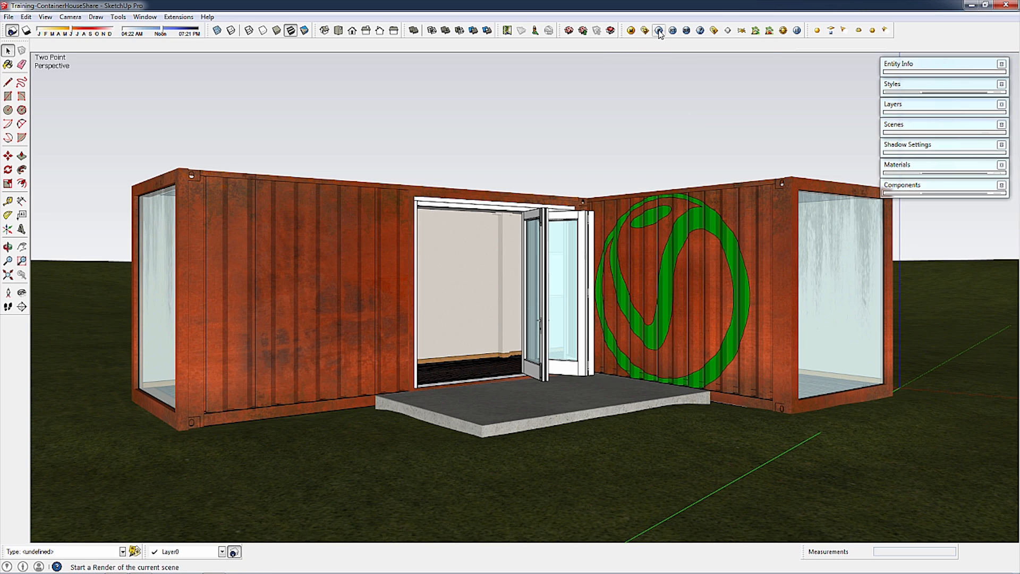
pyautogui.moveTo(659, 31)
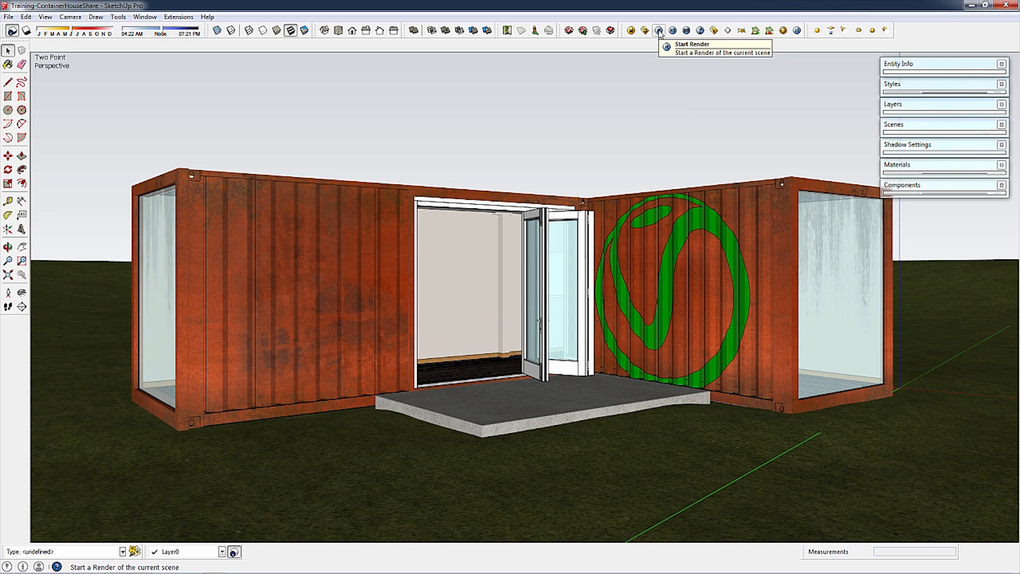
# - Start a V-Ray render of the current container house scene
pyautogui.click(659, 30)
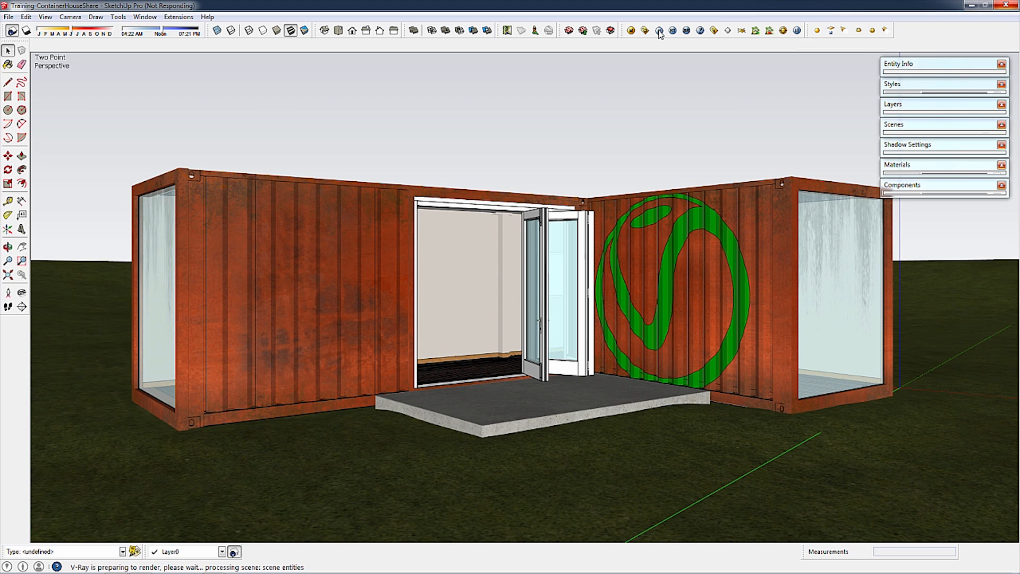
pyautogui.click(659, 31)
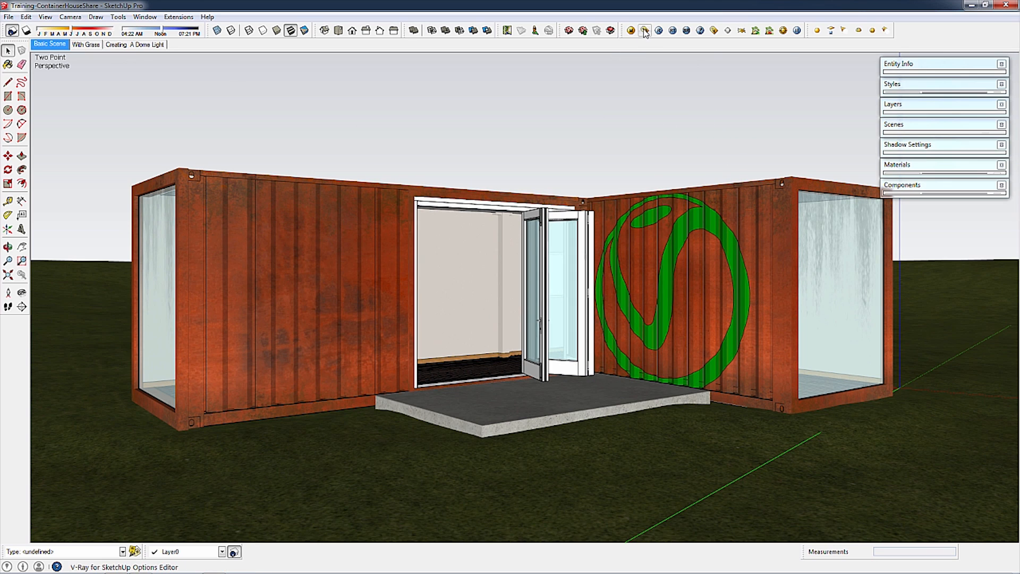
# - Centre the V-Ray Options Editor, peek at the Output rollout, and list the preset categories
pyautogui.click(644, 30)
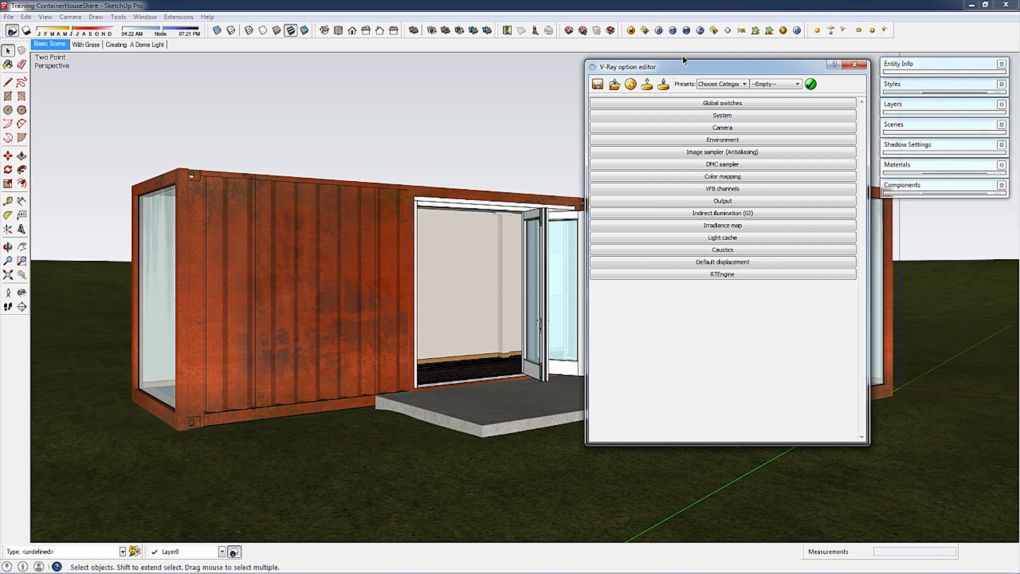
pyautogui.moveTo(683, 66); pyautogui.dragTo(444, 76)
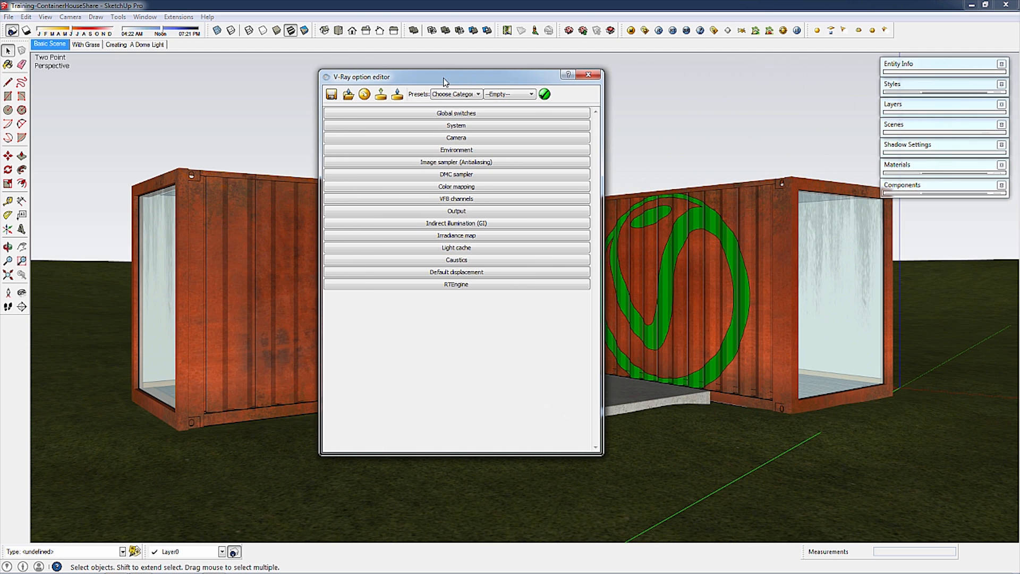
pyautogui.moveTo(491, 104)
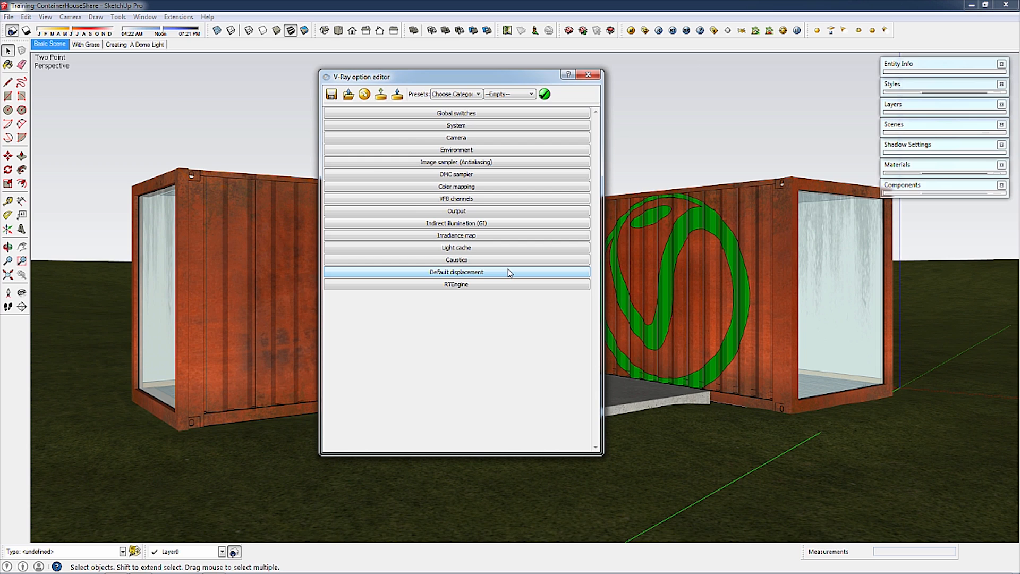
pyautogui.moveTo(404, 159)
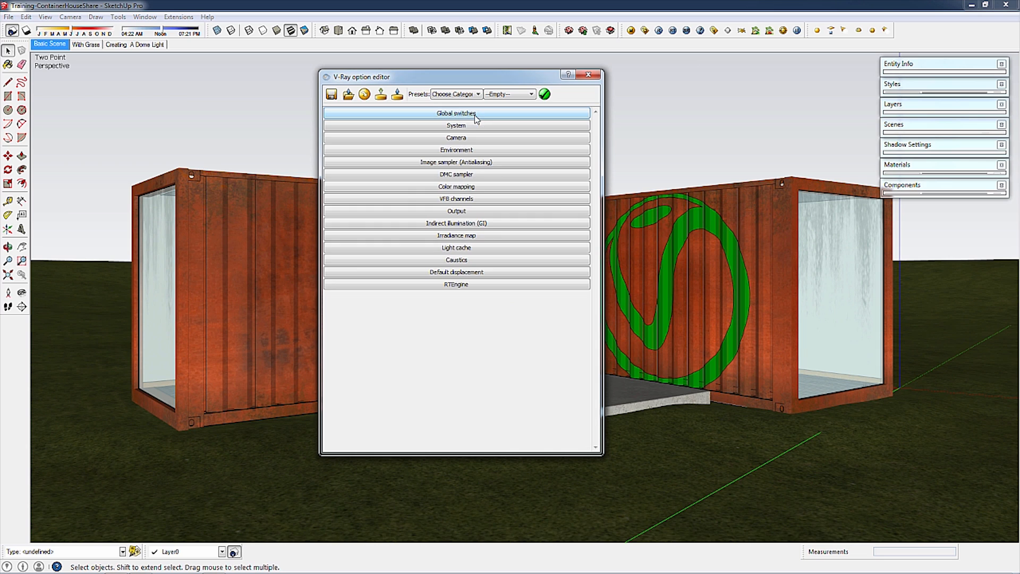
pyautogui.click(456, 211)
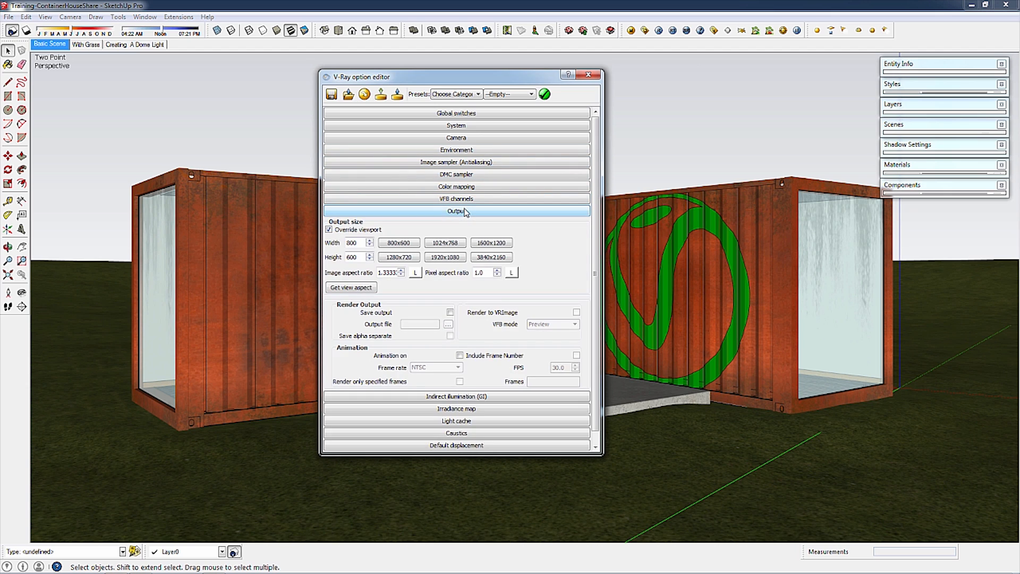
pyautogui.click(456, 210)
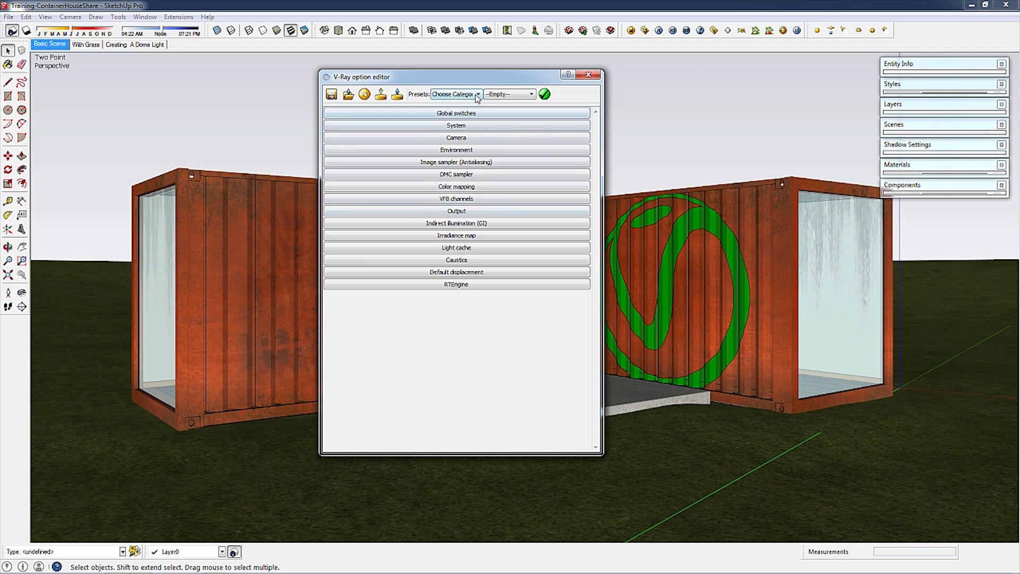
pyautogui.click(456, 95)
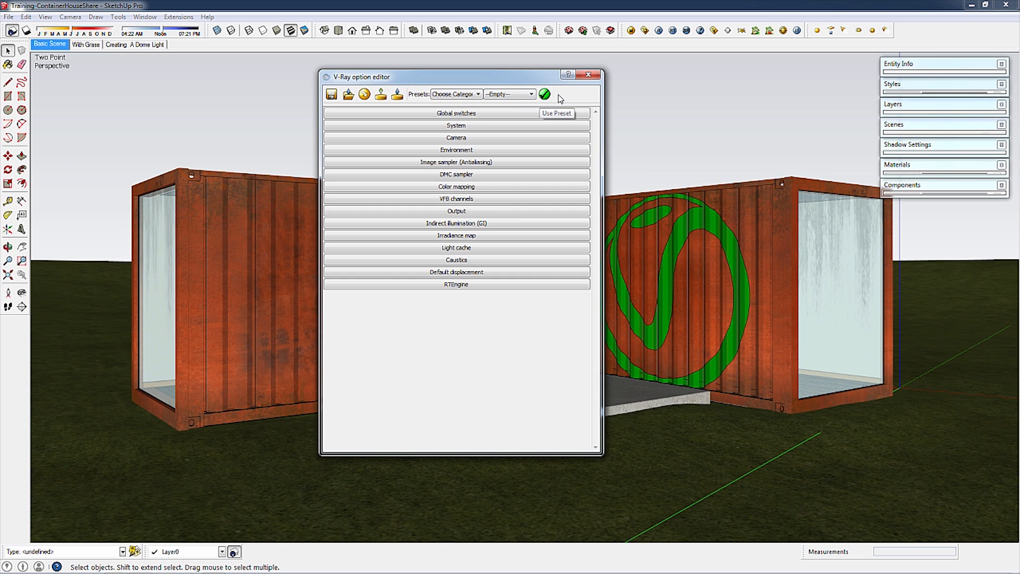
pyautogui.moveTo(558, 98)
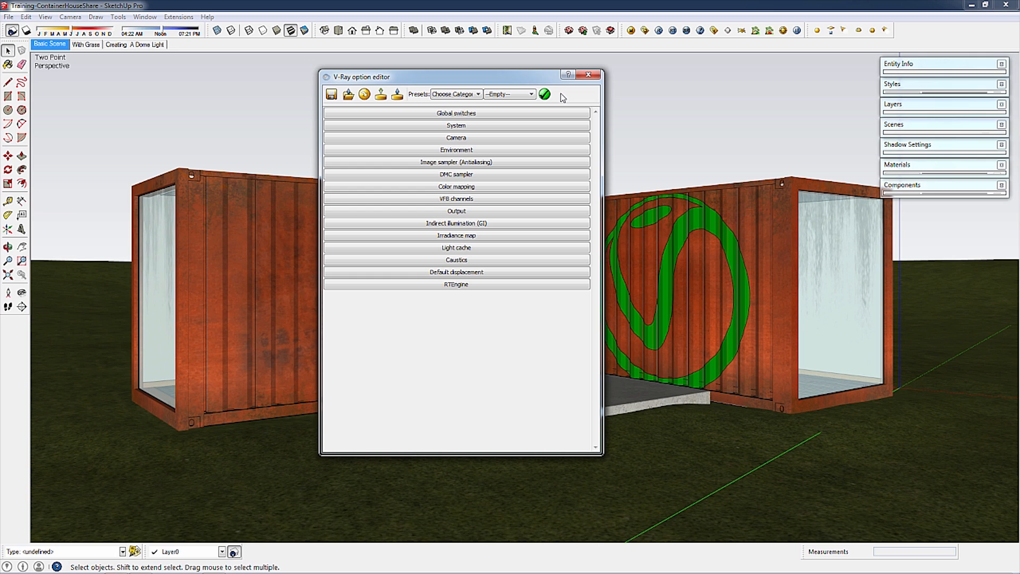
pyautogui.moveTo(580, 102)
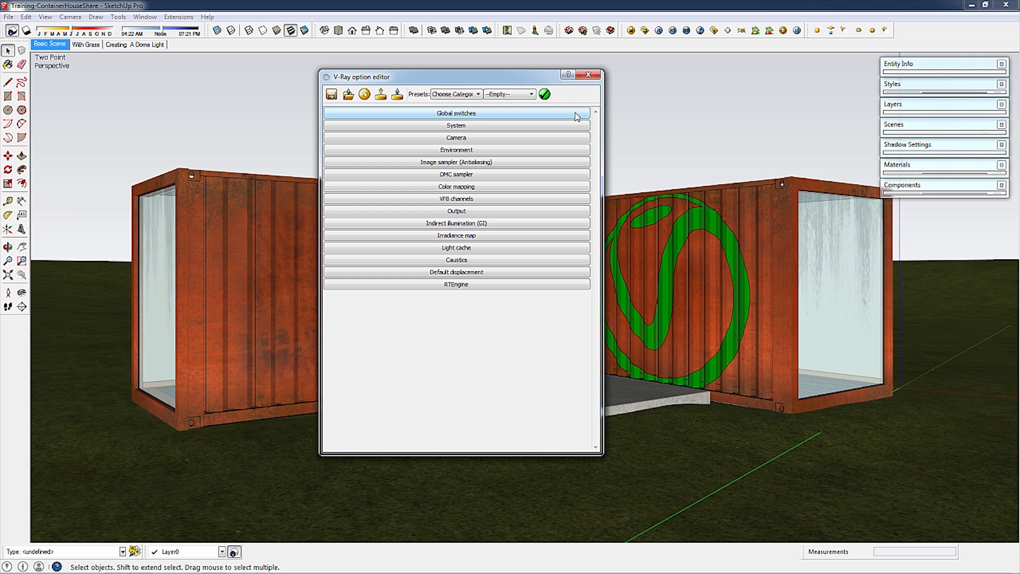
# - In Global switches, set the material override colour to grey value 185, then close the options
pyautogui.click(456, 113)
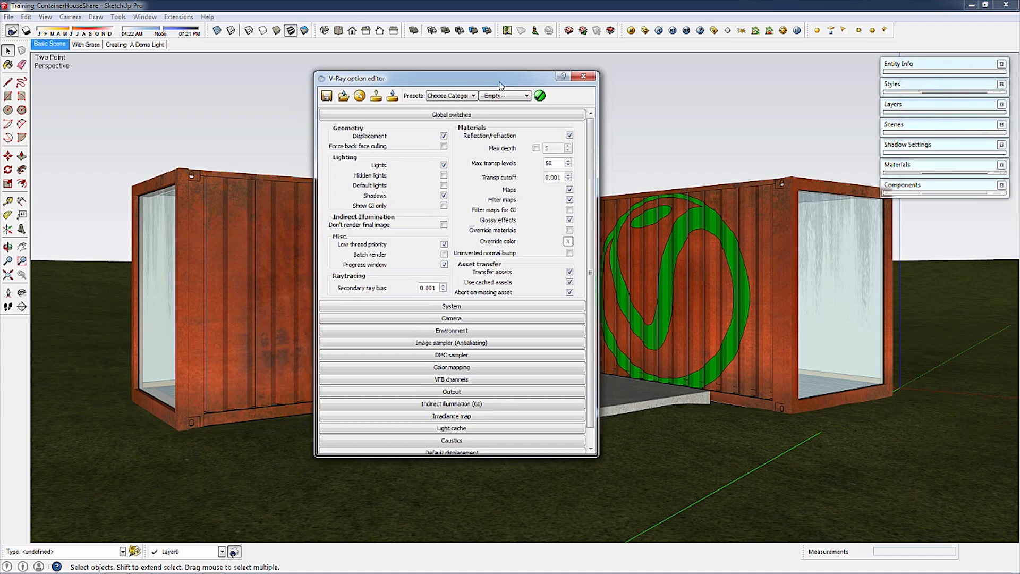
pyautogui.moveTo(456, 77); pyautogui.dragTo(261, 64)
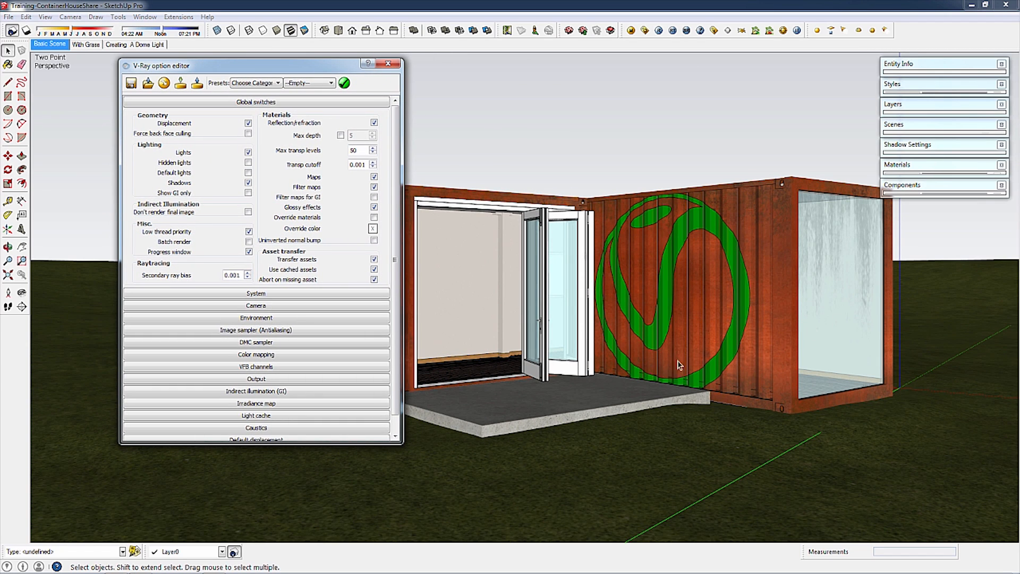
pyautogui.moveTo(576, 313)
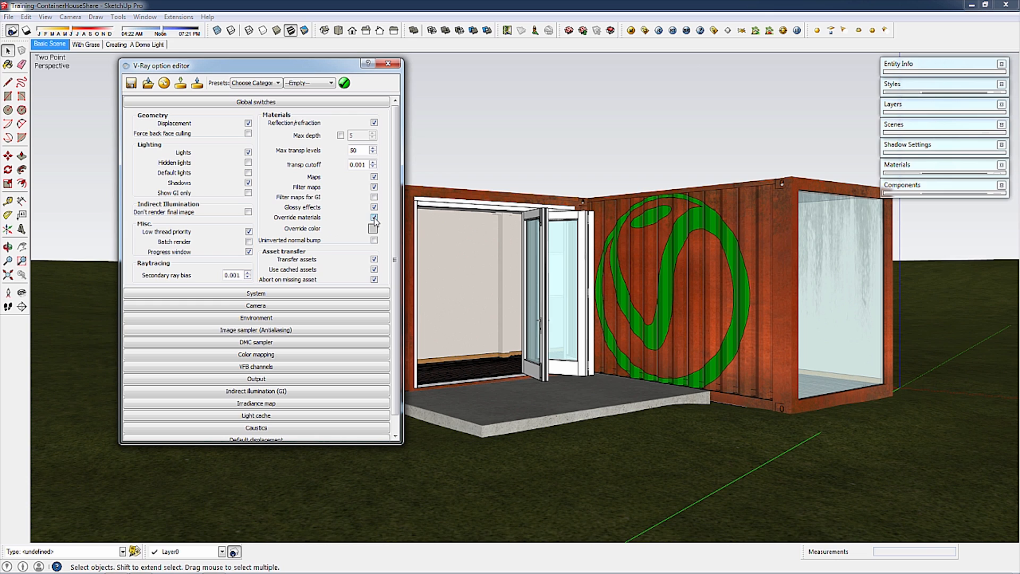
pyautogui.click(374, 218)
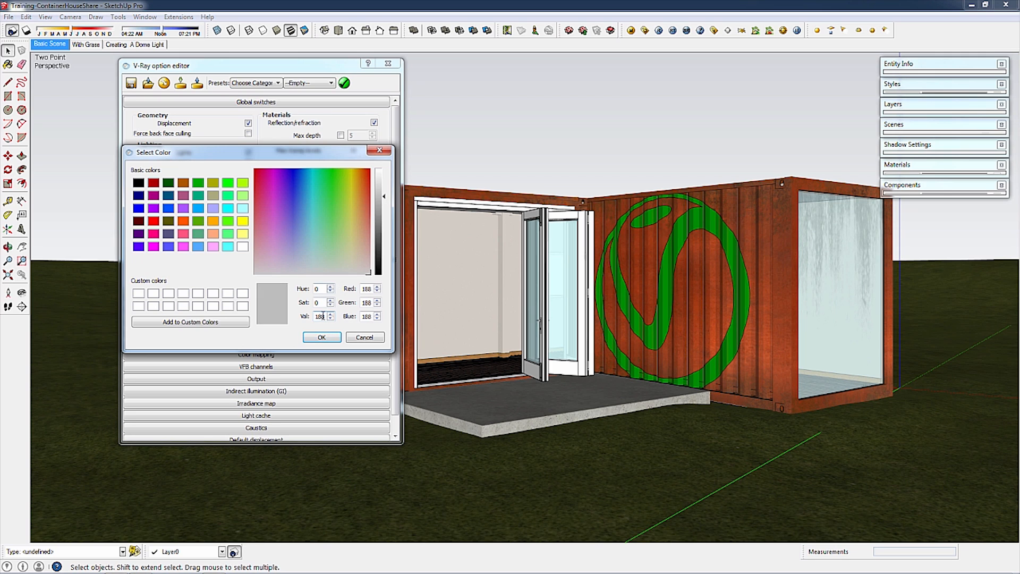
pyautogui.click(331, 318)
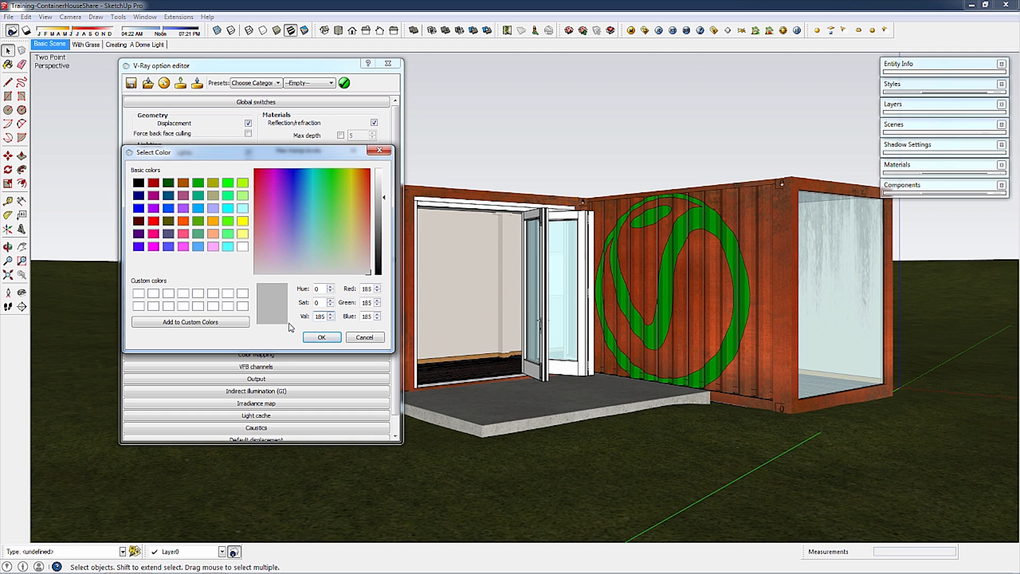
pyautogui.click(321, 337)
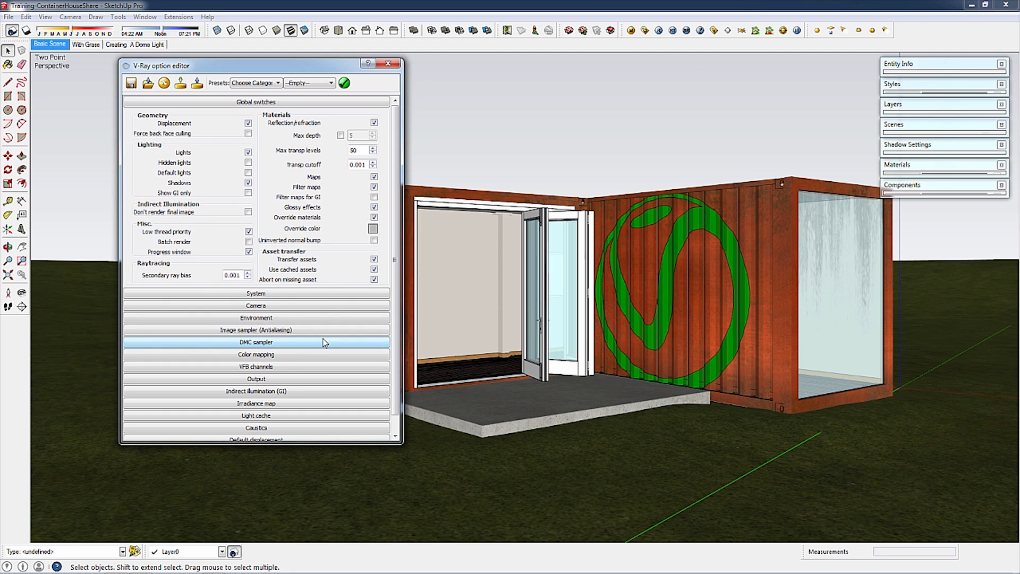
pyautogui.click(255, 102)
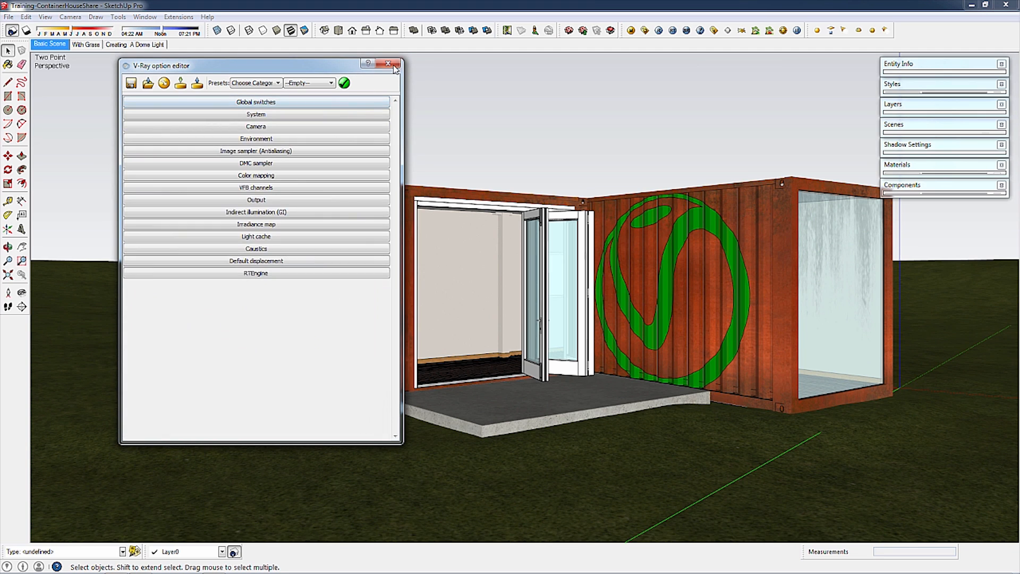
pyautogui.click(387, 64)
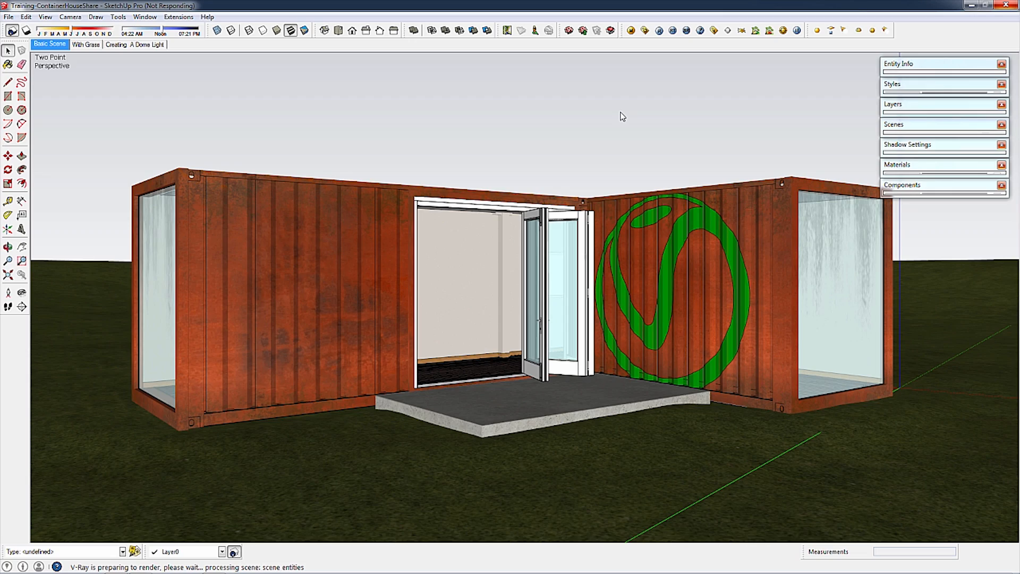
# - Render the scene at 800x600 with the grey material override
pyautogui.click(645, 30)
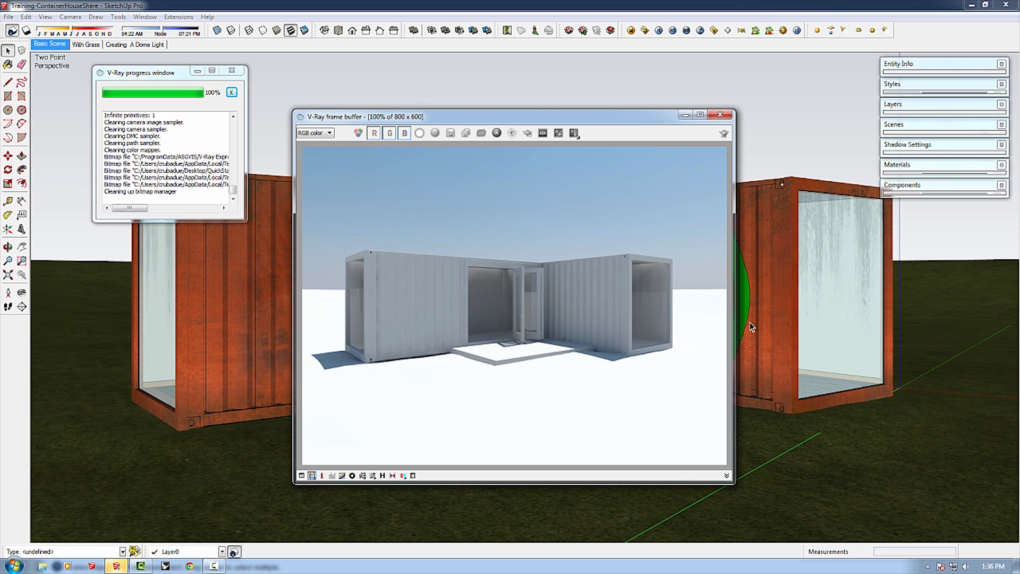
pyautogui.moveTo(429, 292)
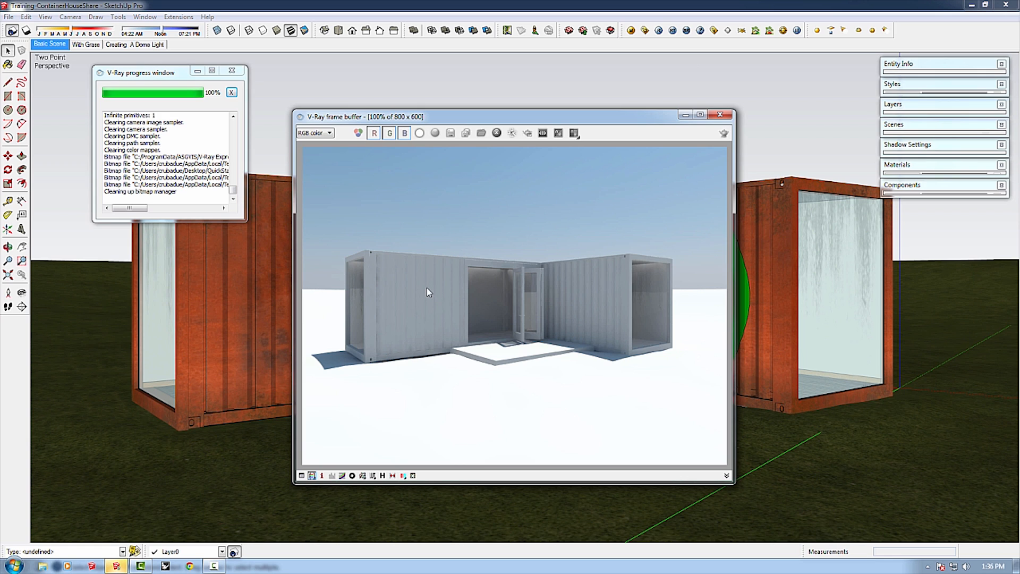
pyautogui.moveTo(655, 298)
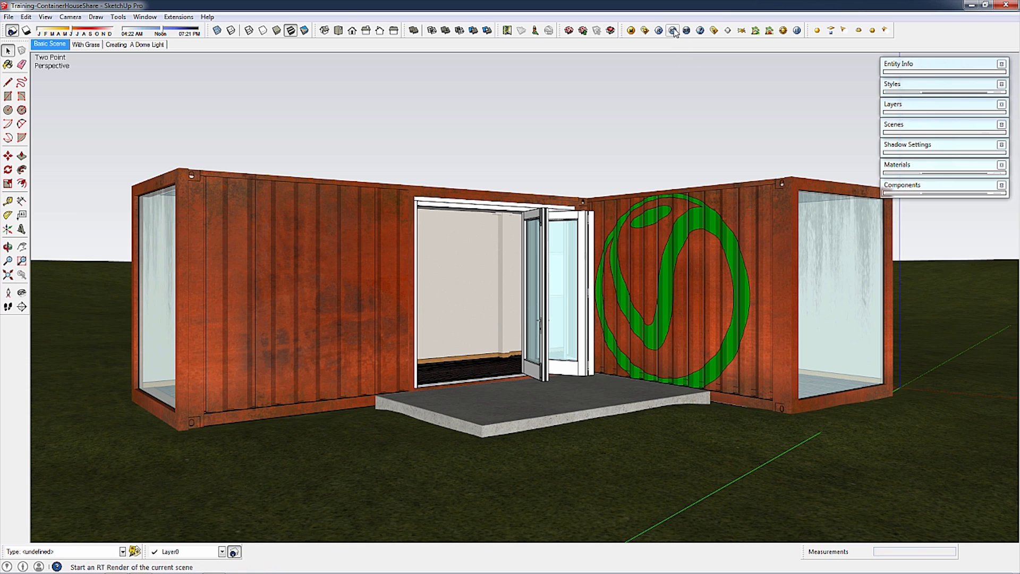
pyautogui.moveTo(674, 31)
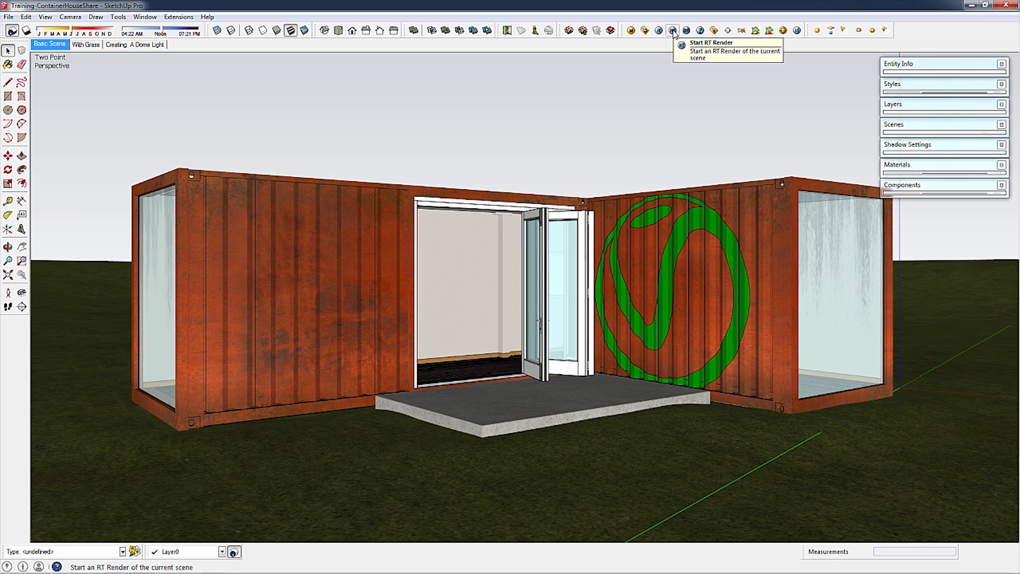
# - Start an interactive RT render and move the progress and frame buffer windows aside
pyautogui.click(673, 30)
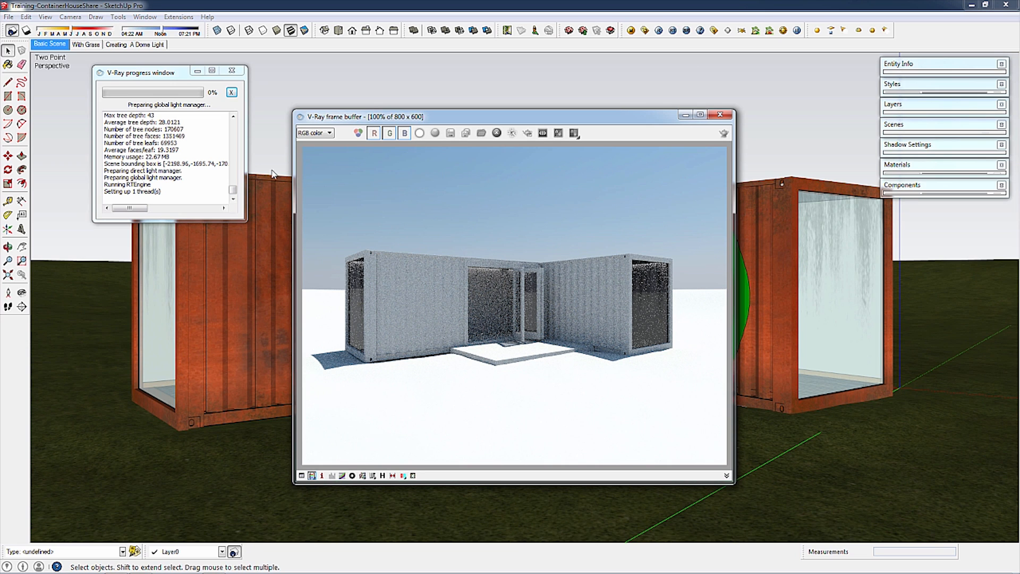
pyautogui.moveTo(140, 72); pyautogui.dragTo(708, 280)
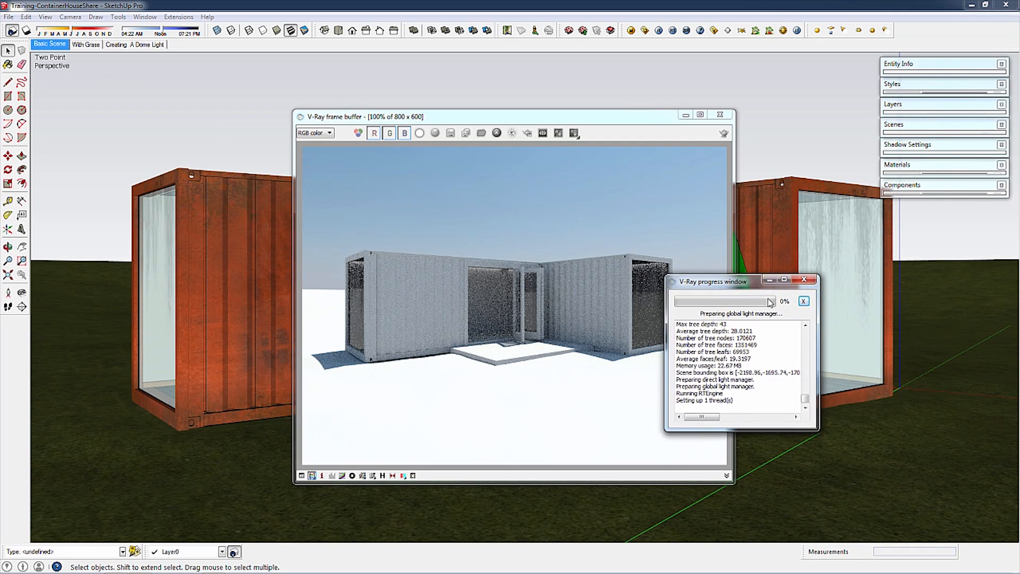
pyautogui.moveTo(713, 280); pyautogui.dragTo(895, 384)
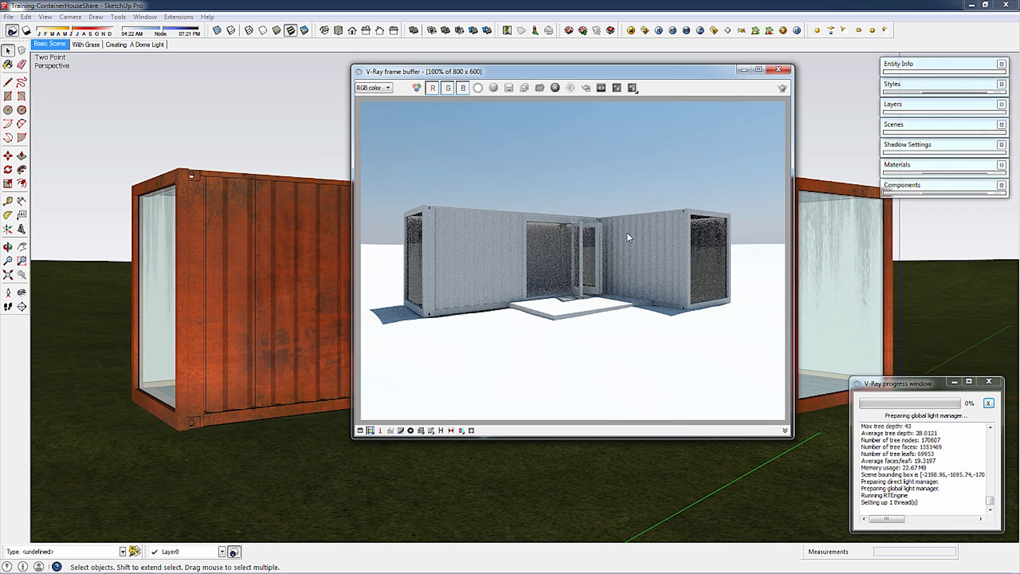
pyautogui.moveTo(430, 281)
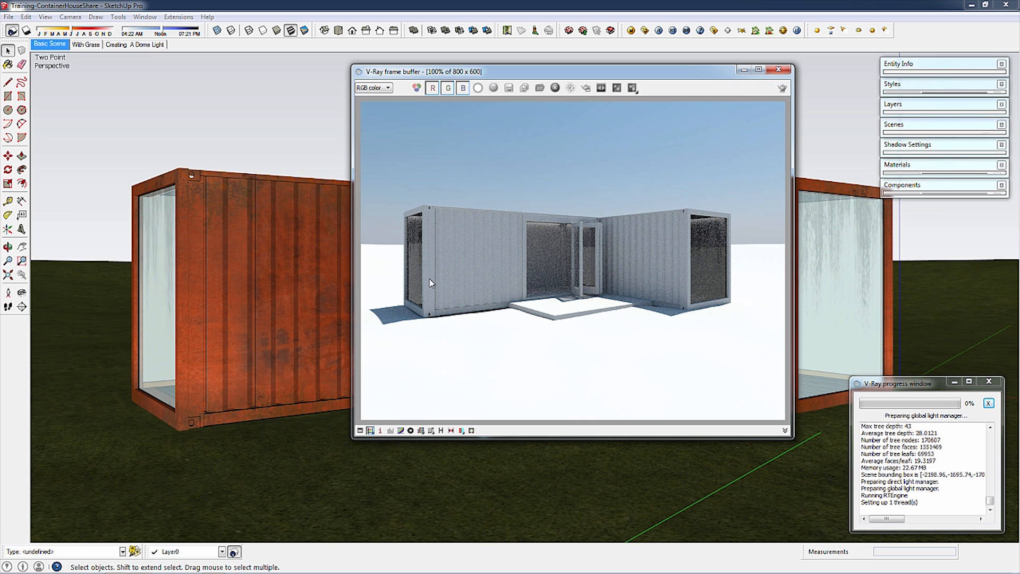
pyautogui.moveTo(493, 262)
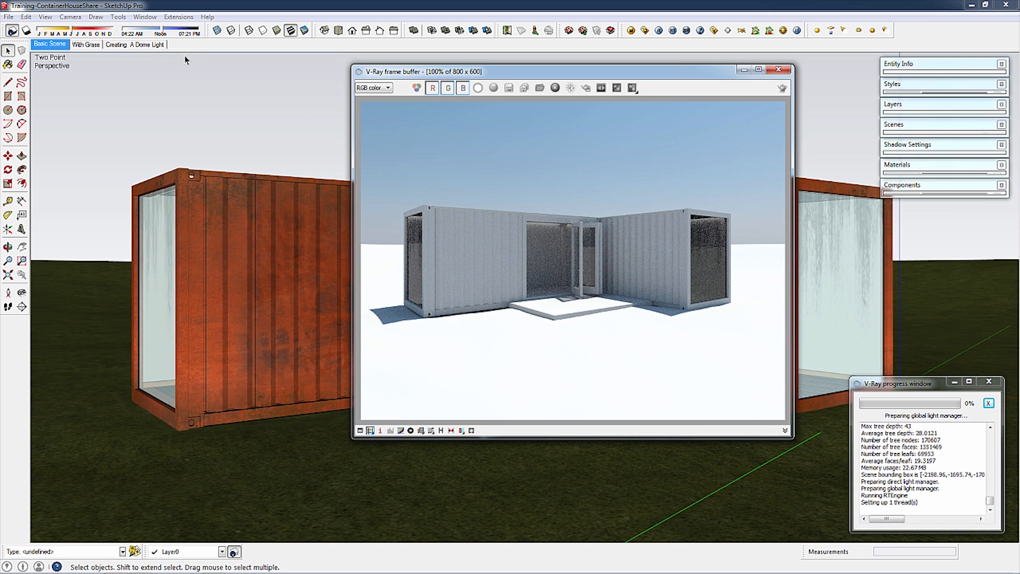
pyautogui.moveTo(26, 31)
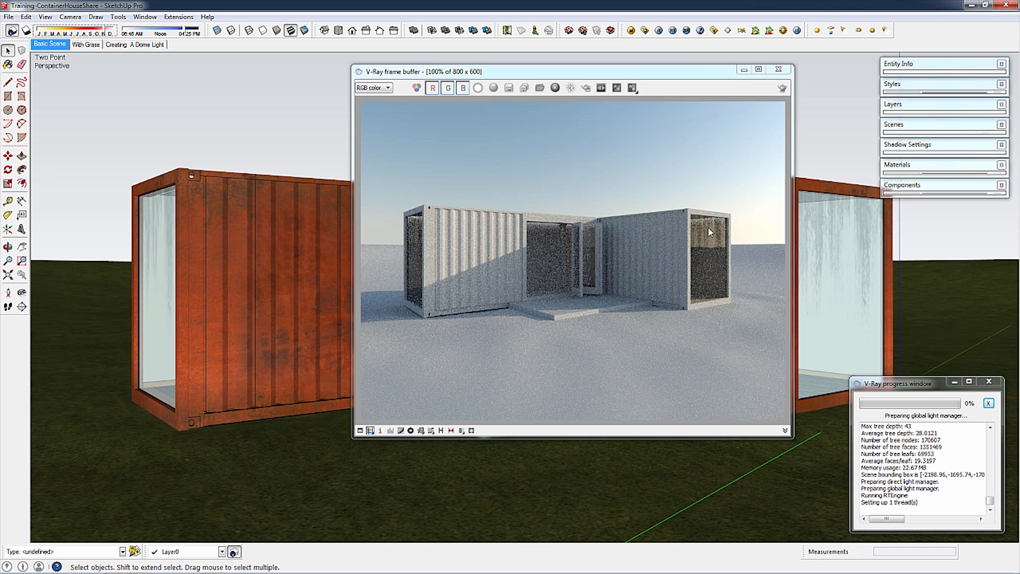
pyautogui.moveTo(726, 325)
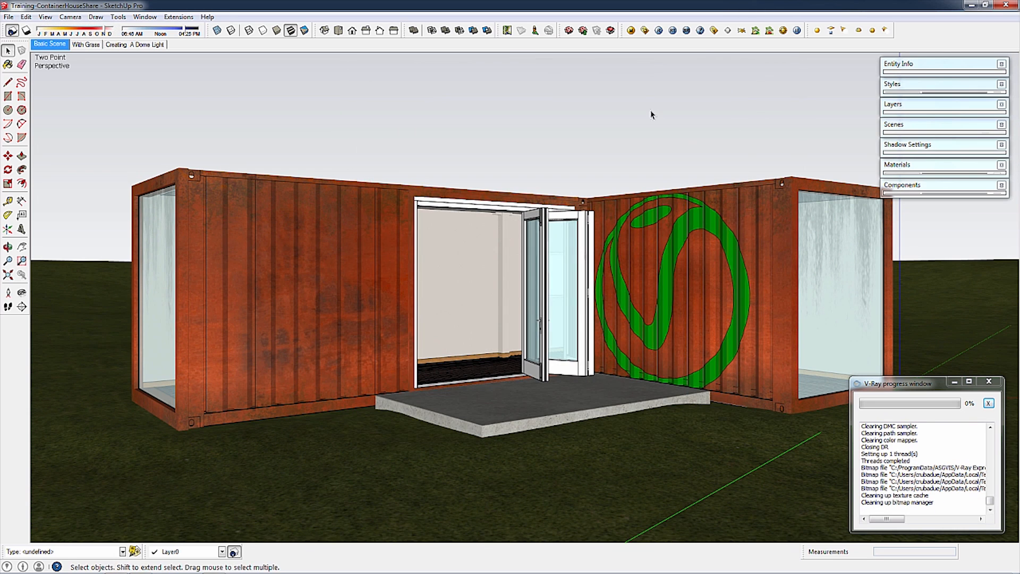
pyautogui.moveTo(643, 30)
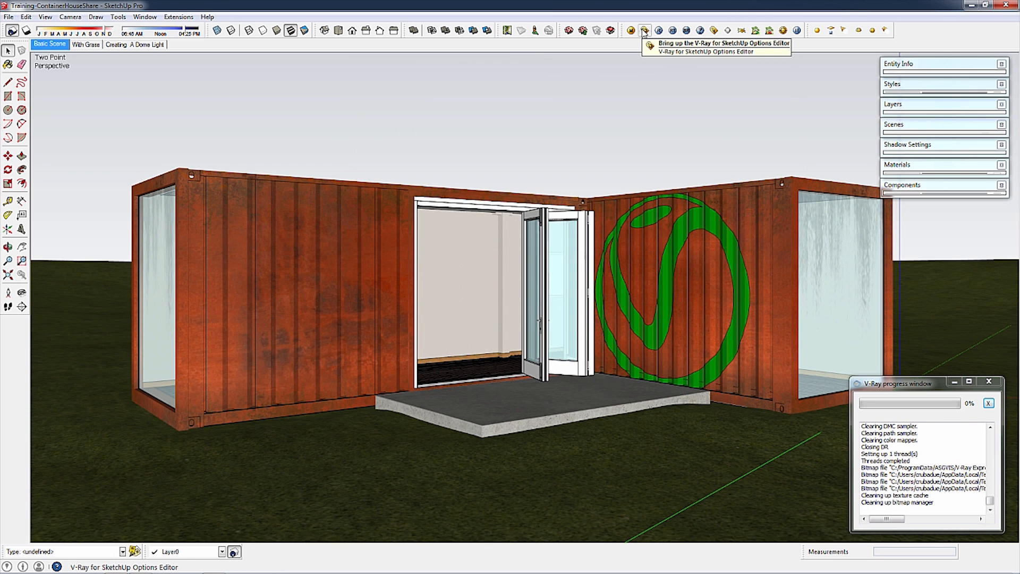
# - In V-Ray Output, set the image size to 1280x720 after trying Get view aspect
pyautogui.click(644, 30)
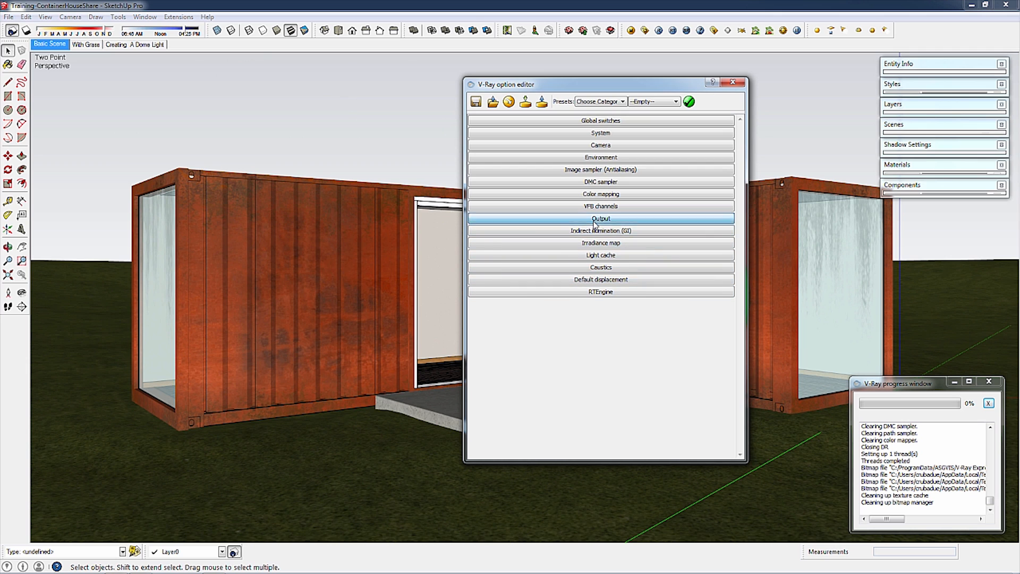
pyautogui.click(600, 218)
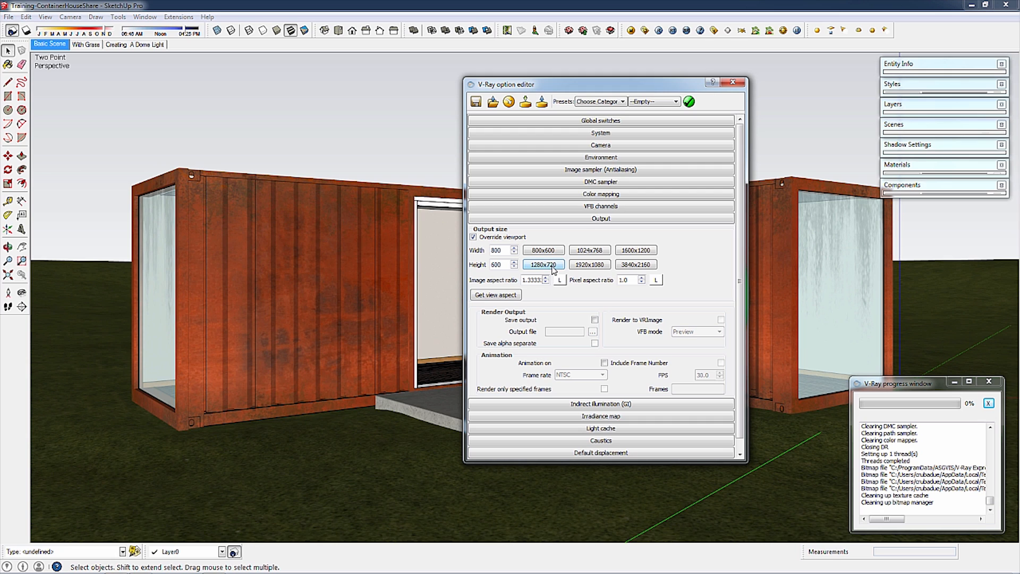
pyautogui.moveTo(543, 271)
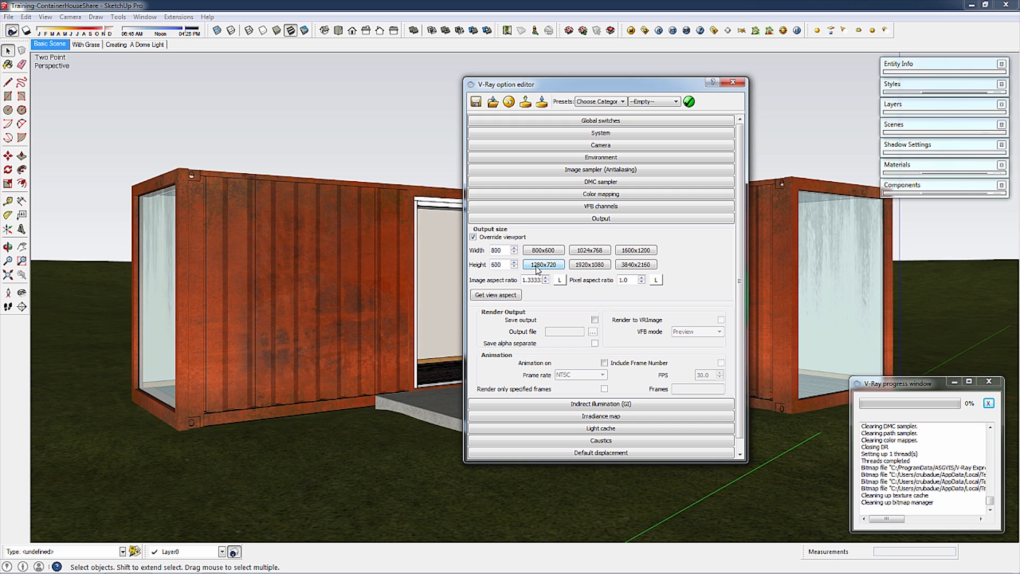
pyautogui.click(543, 264)
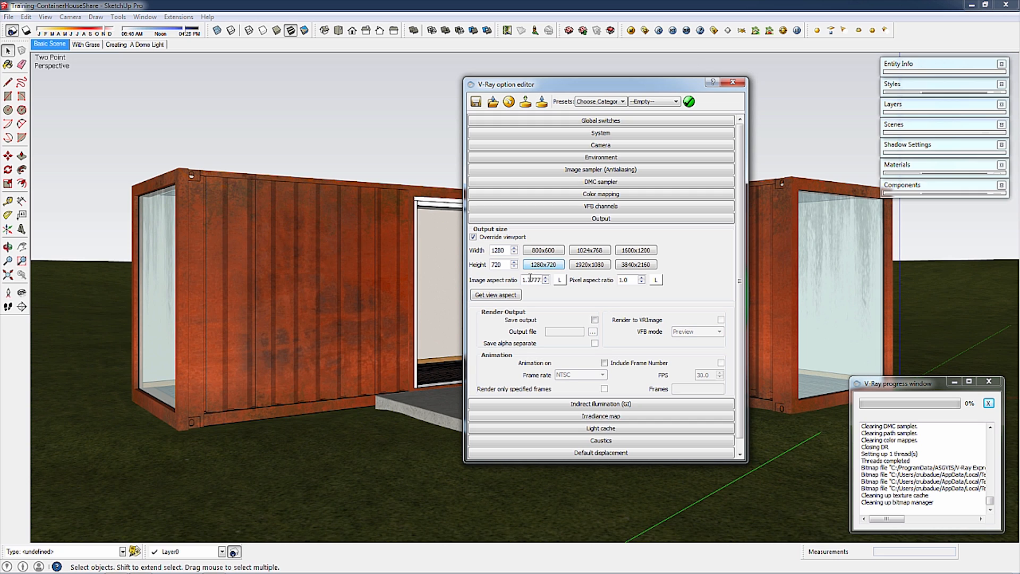
pyautogui.click(494, 294)
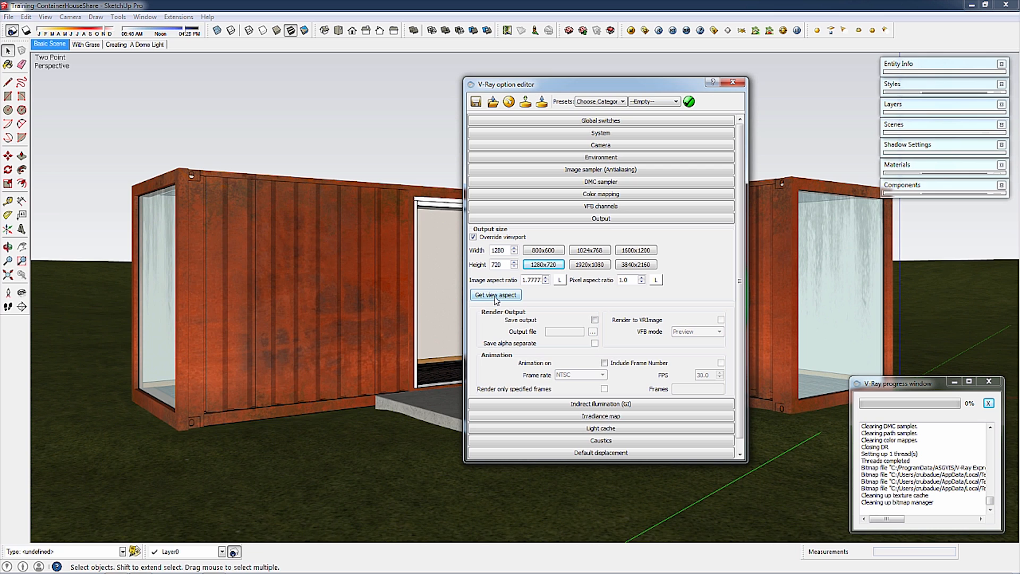
pyautogui.click(495, 294)
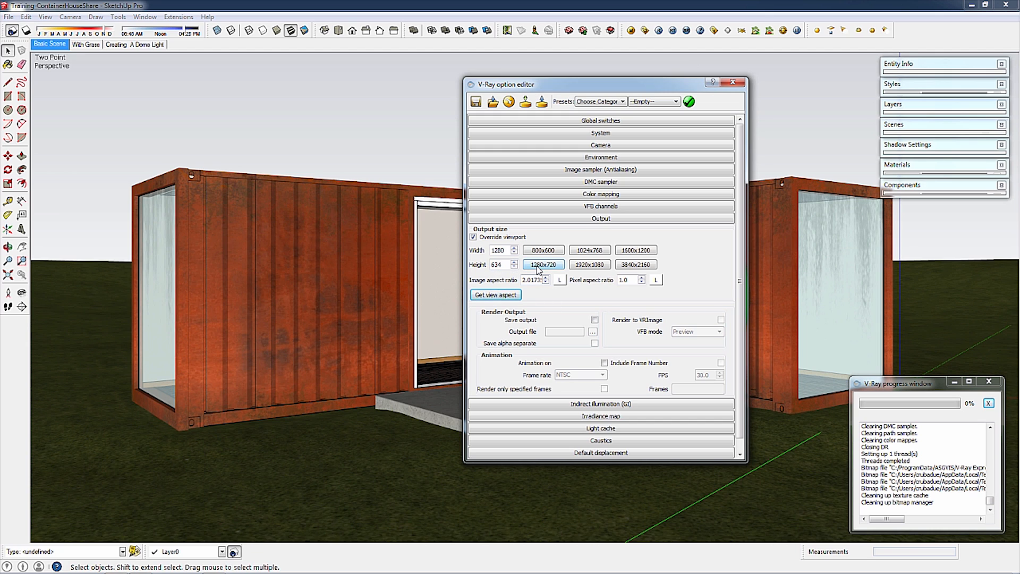
pyautogui.click(542, 265)
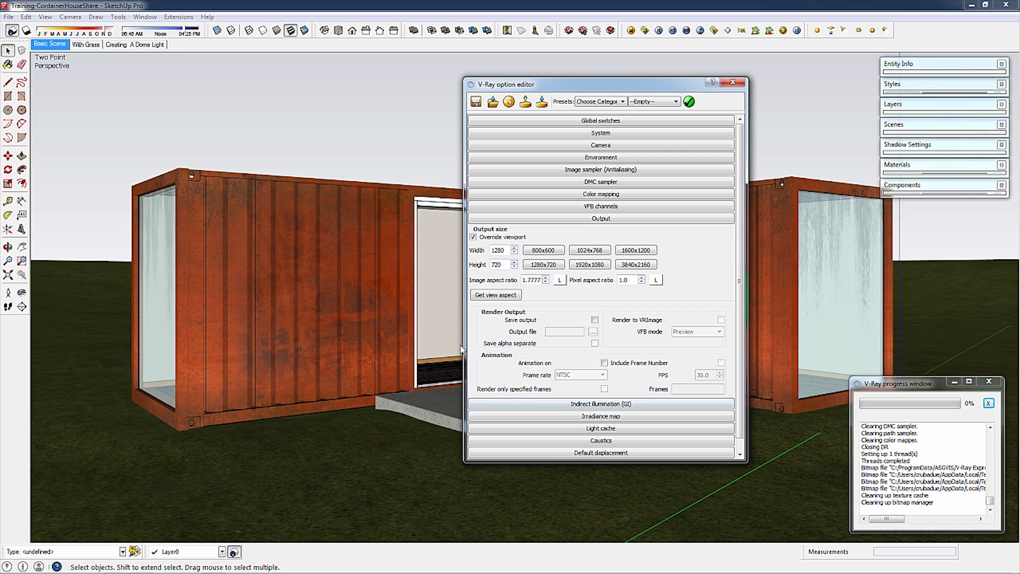
pyautogui.moveTo(508, 327)
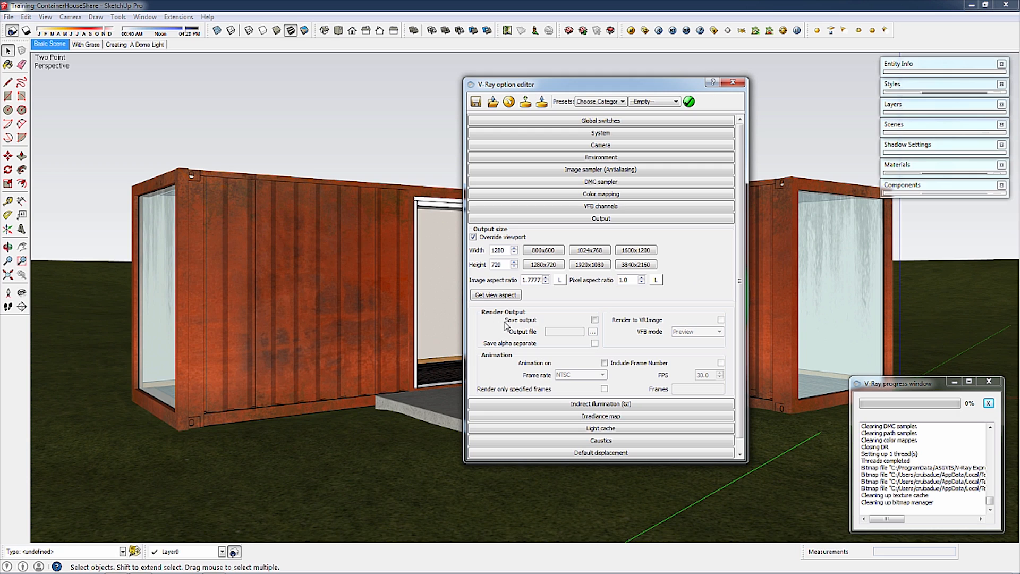
# - Enable Save output to a JPEG file named 'Container Home'
pyautogui.click(593, 320)
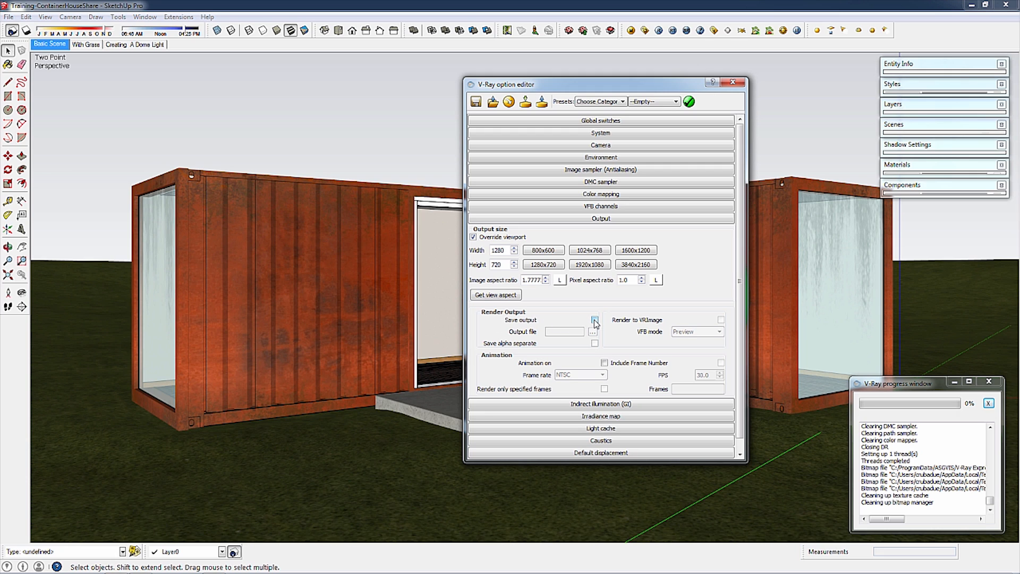
pyautogui.click(593, 320)
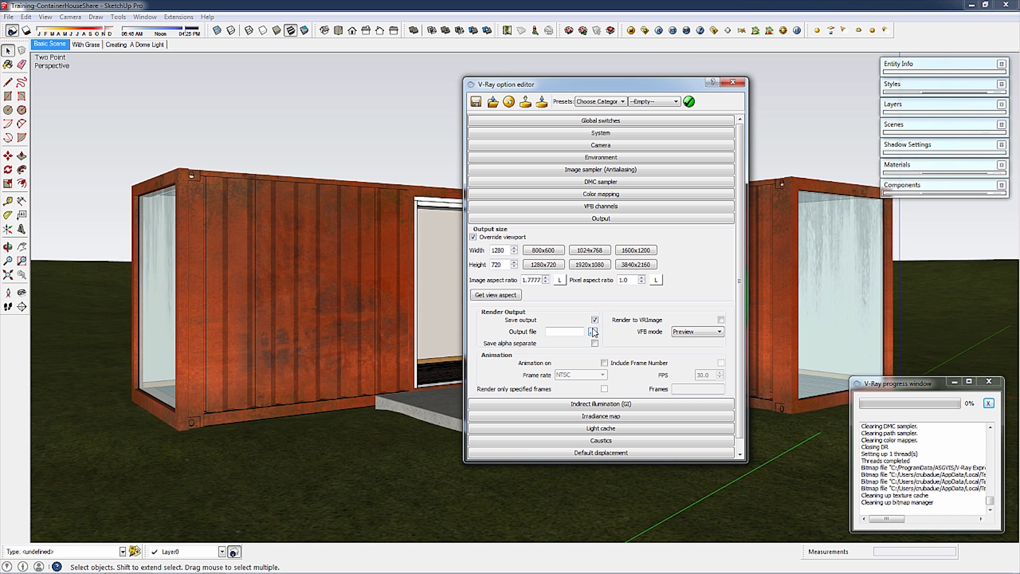
pyautogui.click(593, 332)
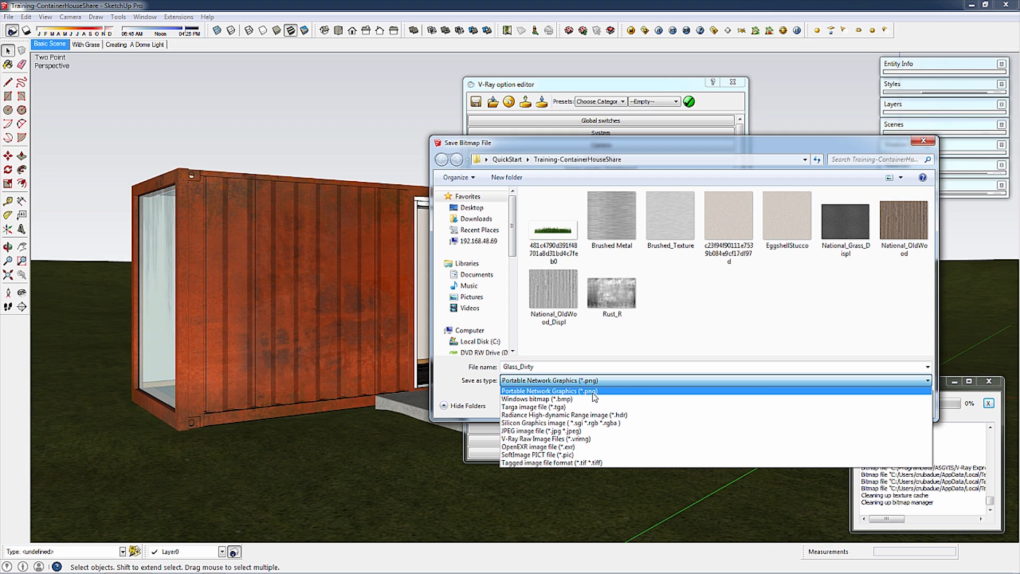
pyautogui.moveTo(602, 396)
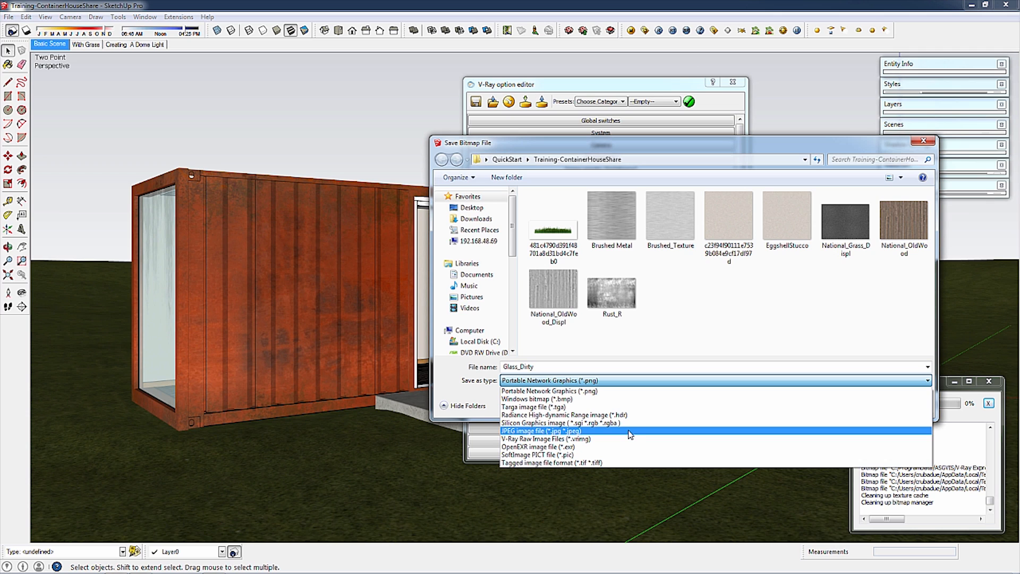
pyautogui.click(540, 431)
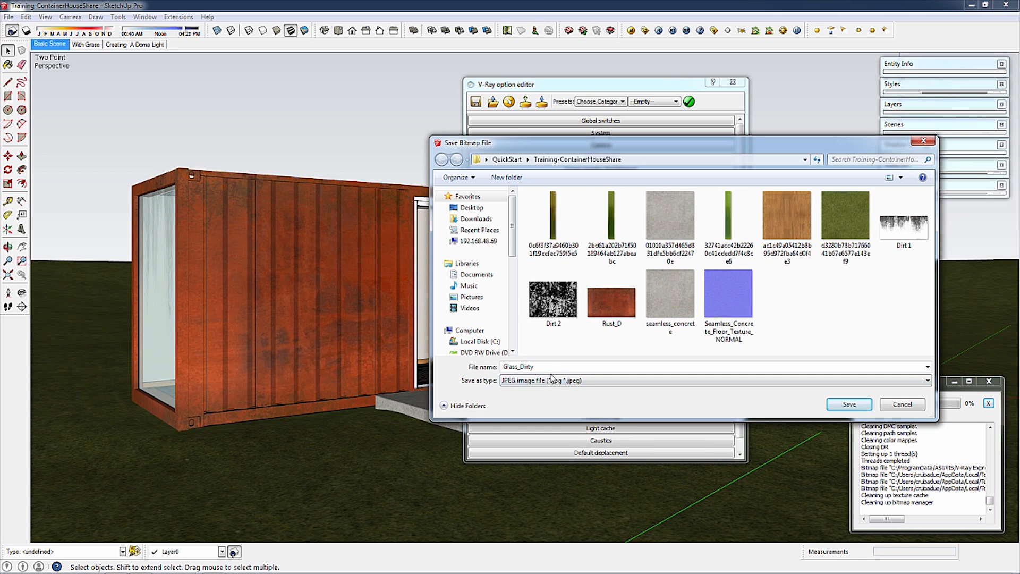
pyautogui.write('Container Home')
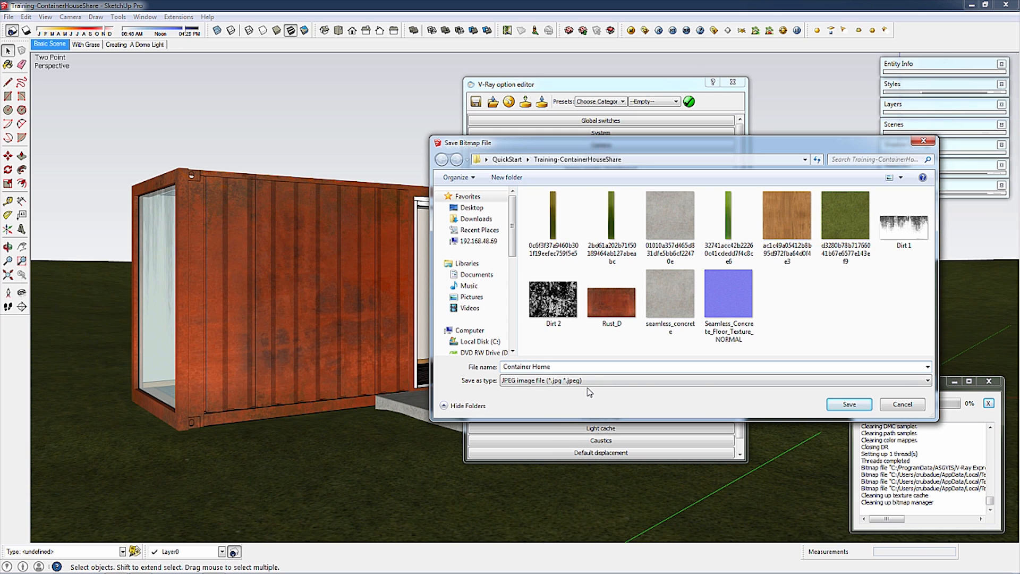
pyautogui.click(848, 404)
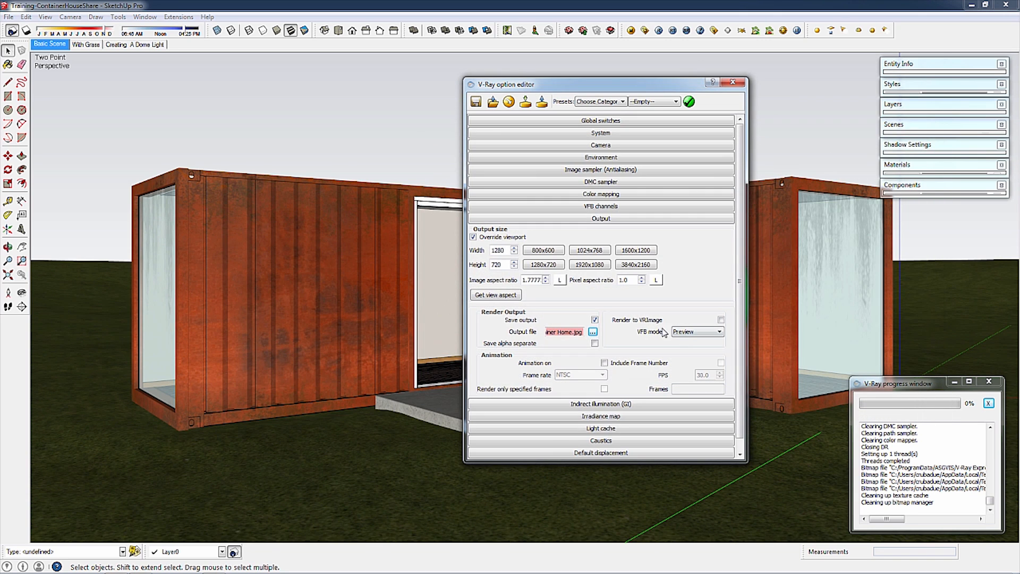
# - Choose the Camera preset category and scroll through its camera presets without applying one
pyautogui.click(600, 218)
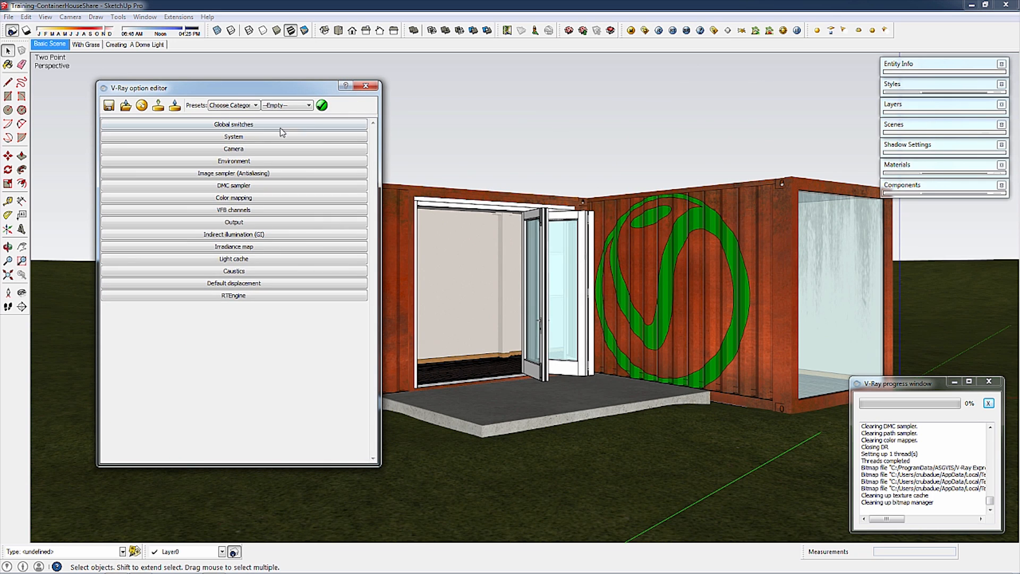
pyautogui.click(233, 105)
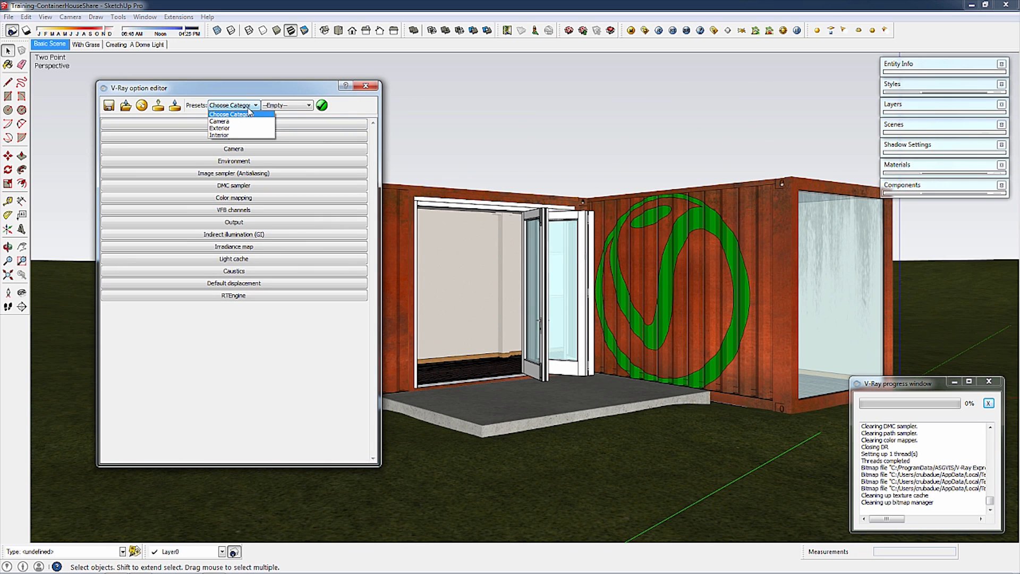
pyautogui.moveTo(219, 121)
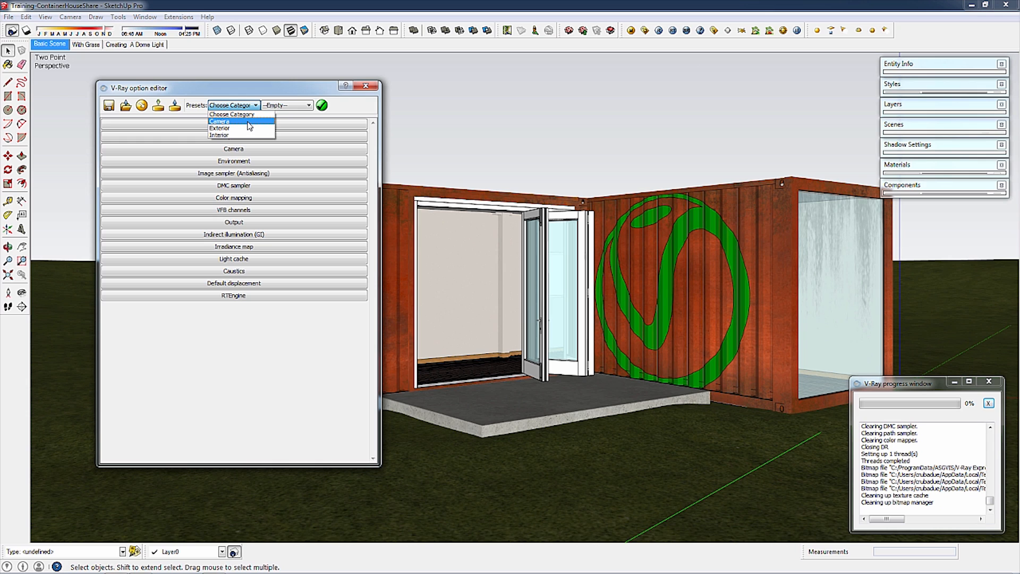
pyautogui.moveTo(224, 139)
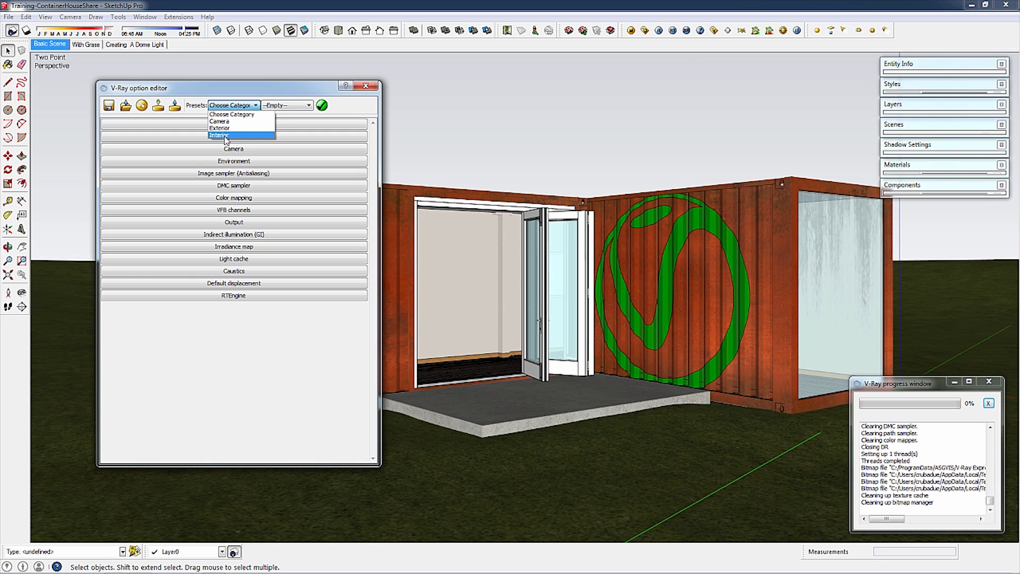
pyautogui.moveTo(220, 128)
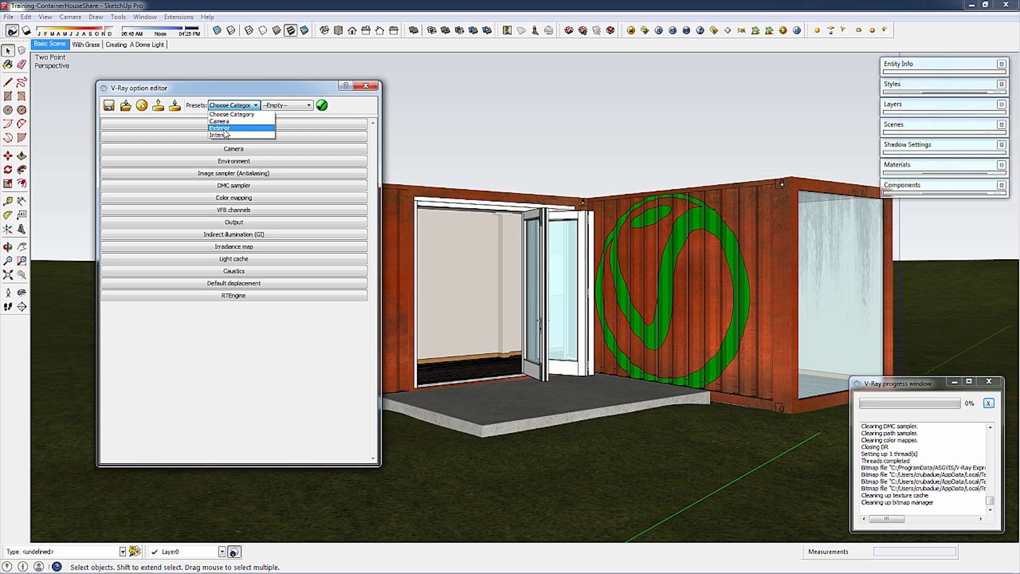
pyautogui.click(219, 121)
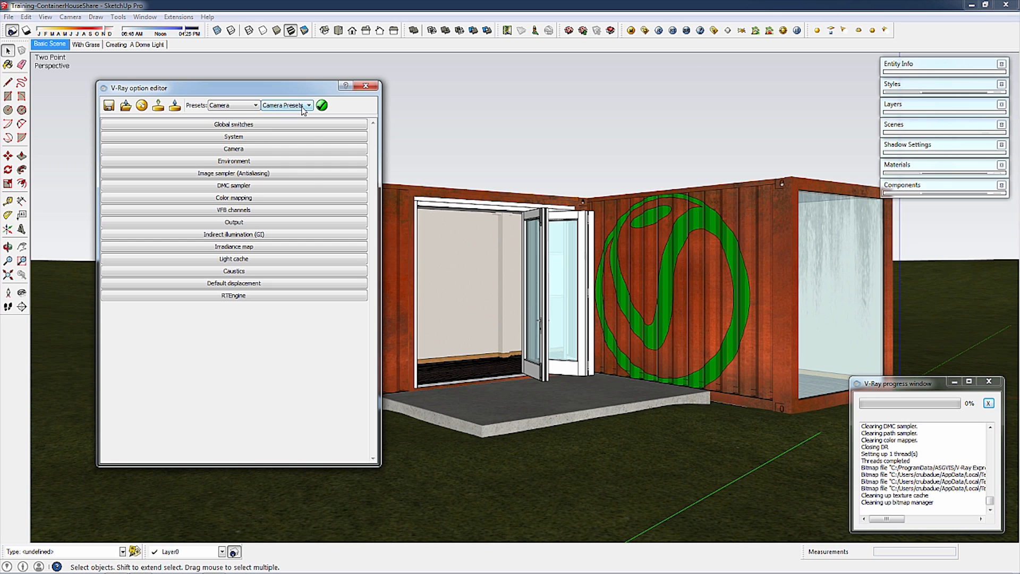
pyautogui.click(309, 105)
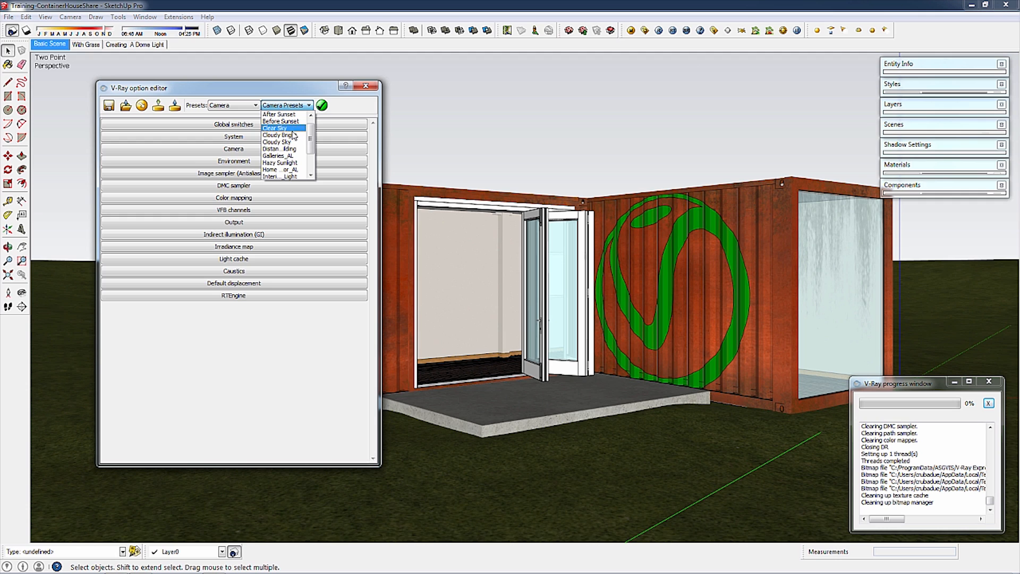
pyautogui.moveTo(287, 142)
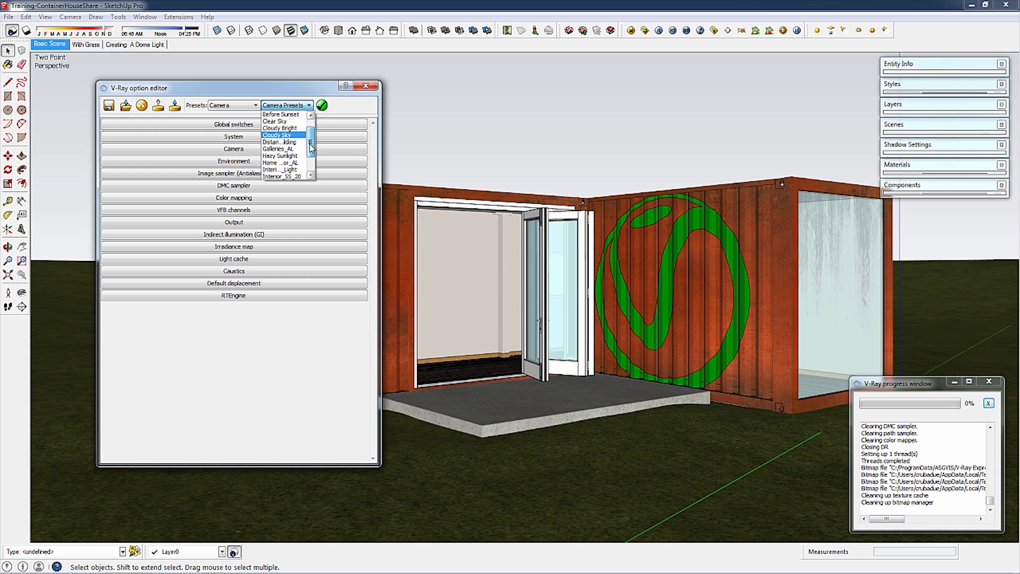
pyautogui.scroll(-3)
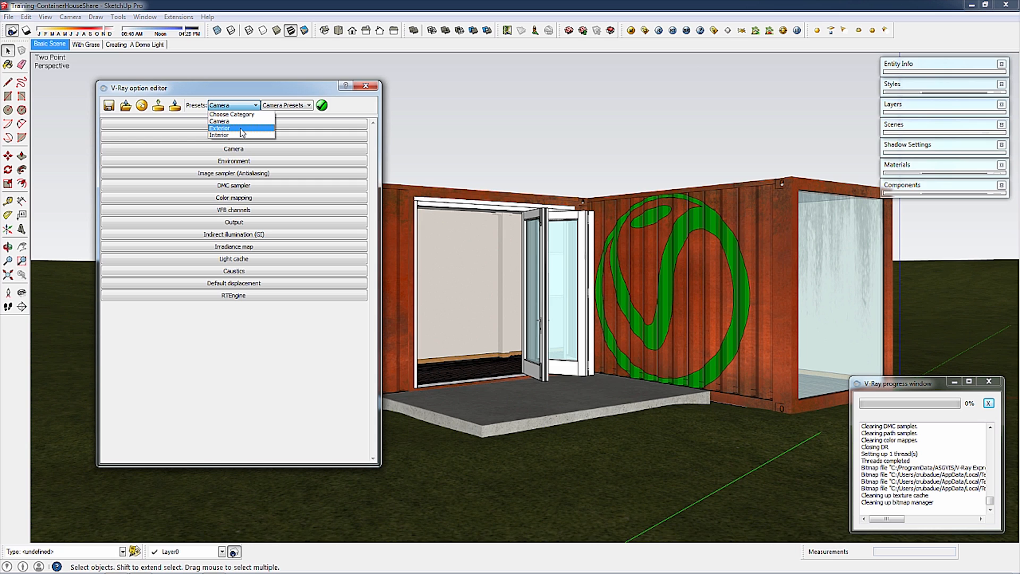
# - Select the Exterior category and pick the 03_Medium_Quality_Exterior preset
pyautogui.click(219, 129)
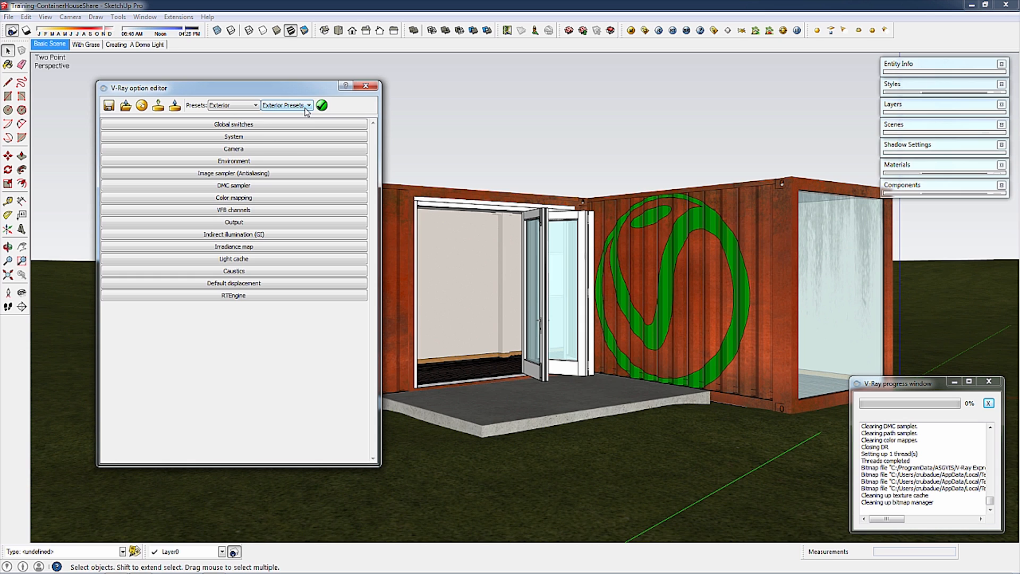
pyautogui.click(308, 106)
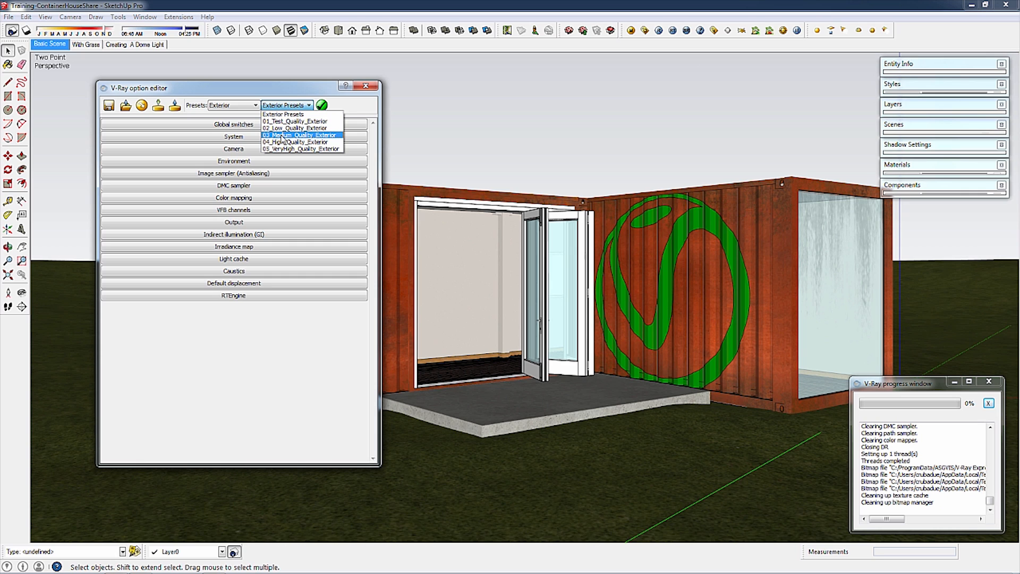
pyautogui.click(284, 134)
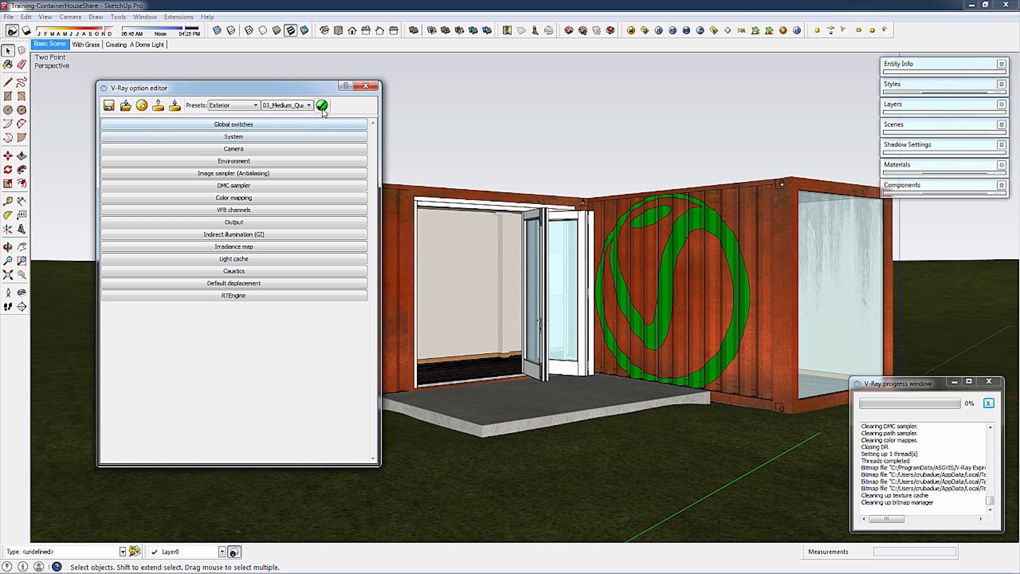
pyautogui.moveTo(322, 106)
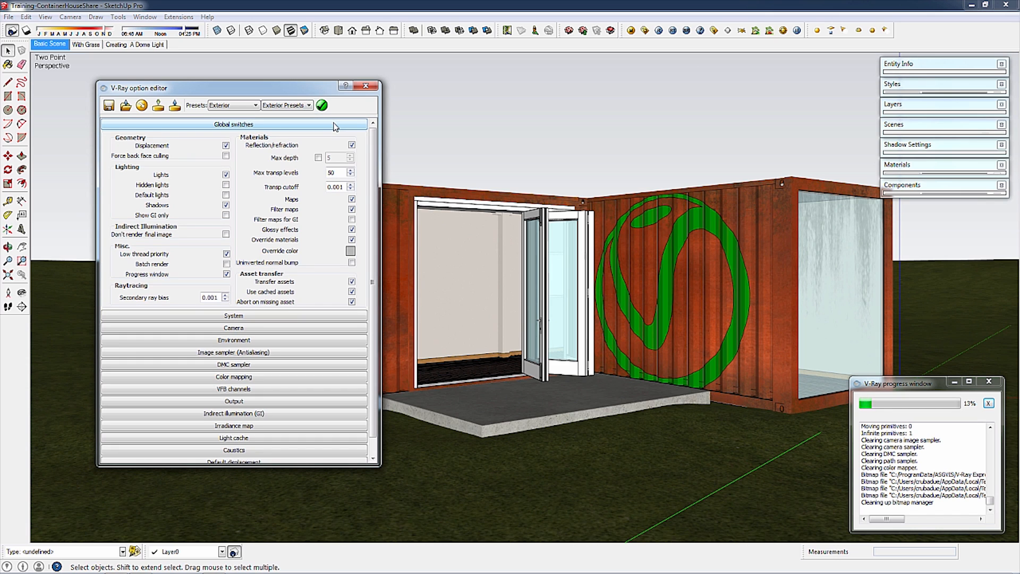
pyautogui.moveTo(352, 242)
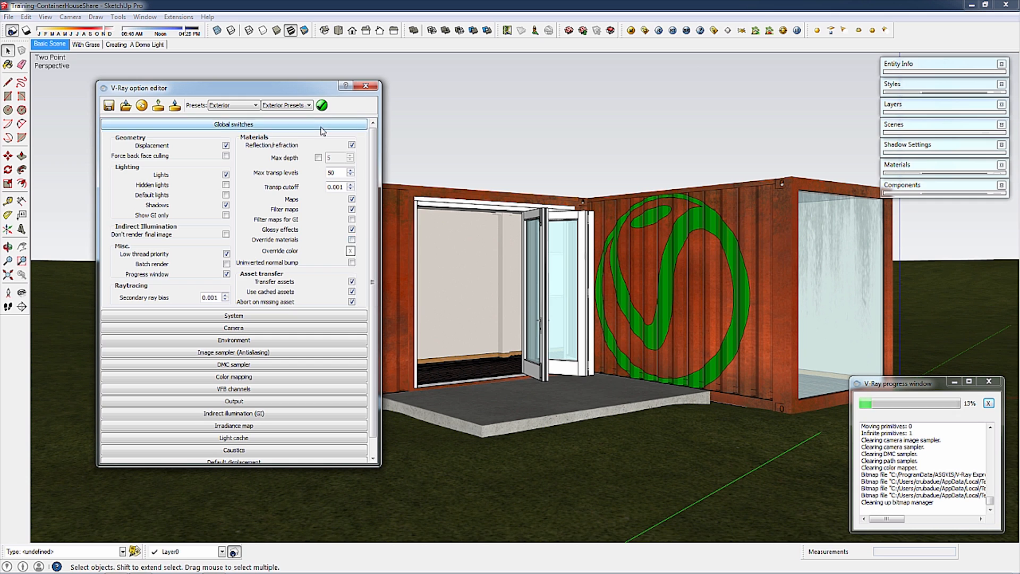
# - Collapse Global switches and close the V-Ray option editor
pyautogui.click(233, 123)
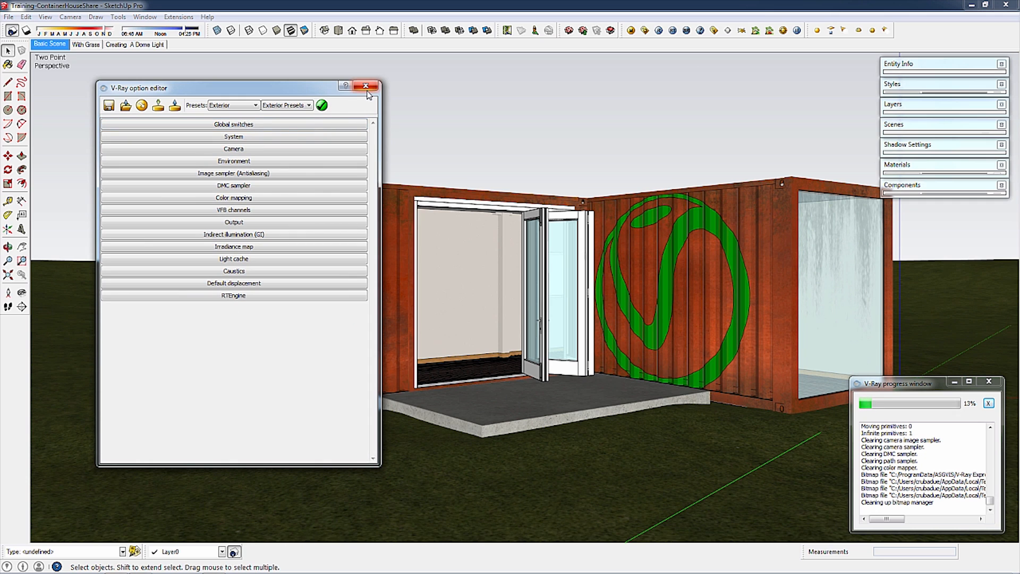
pyautogui.click(366, 86)
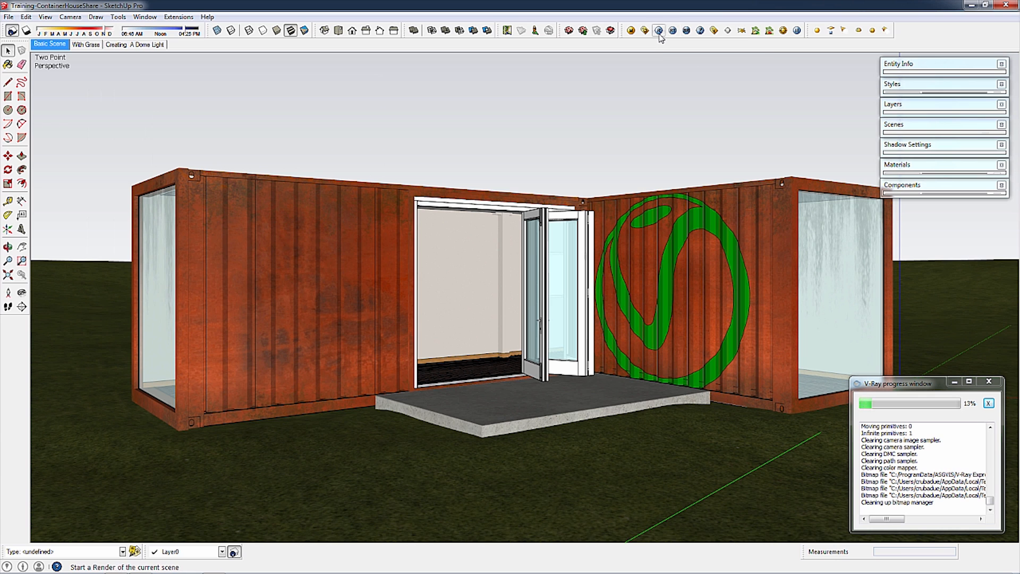
# - Start the V-Ray render of the container house at 1280 × 720
pyautogui.click(659, 31)
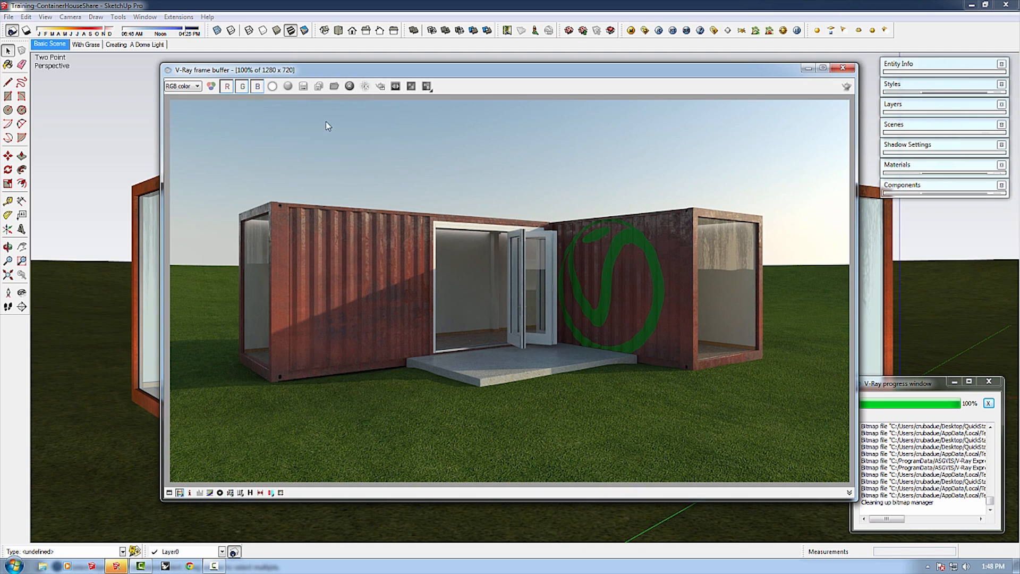
pyautogui.moveTo(303, 86)
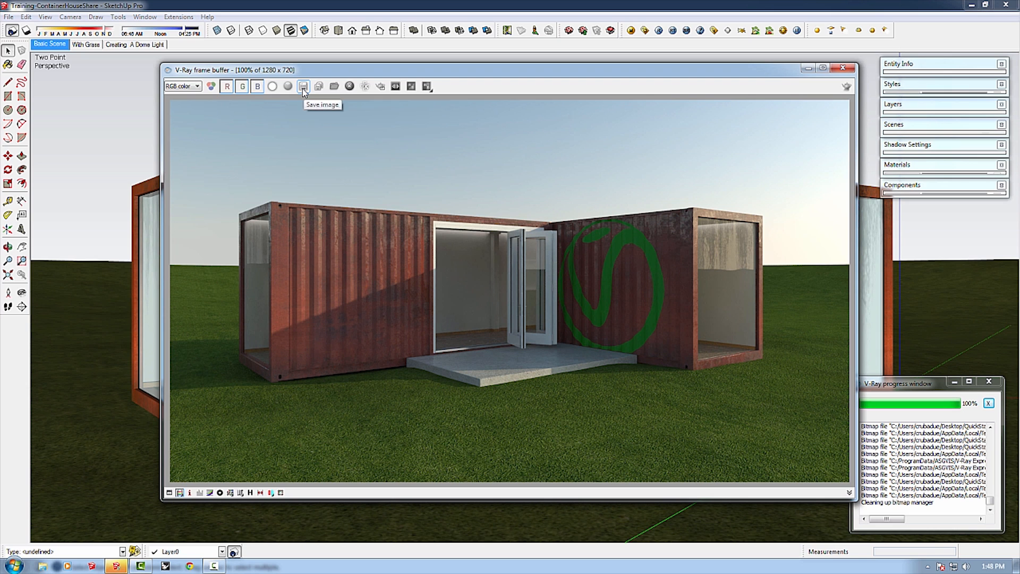
# - Save the render as JPEG in QuickStart > Training-ContainerHouseShare
pyautogui.click(303, 86)
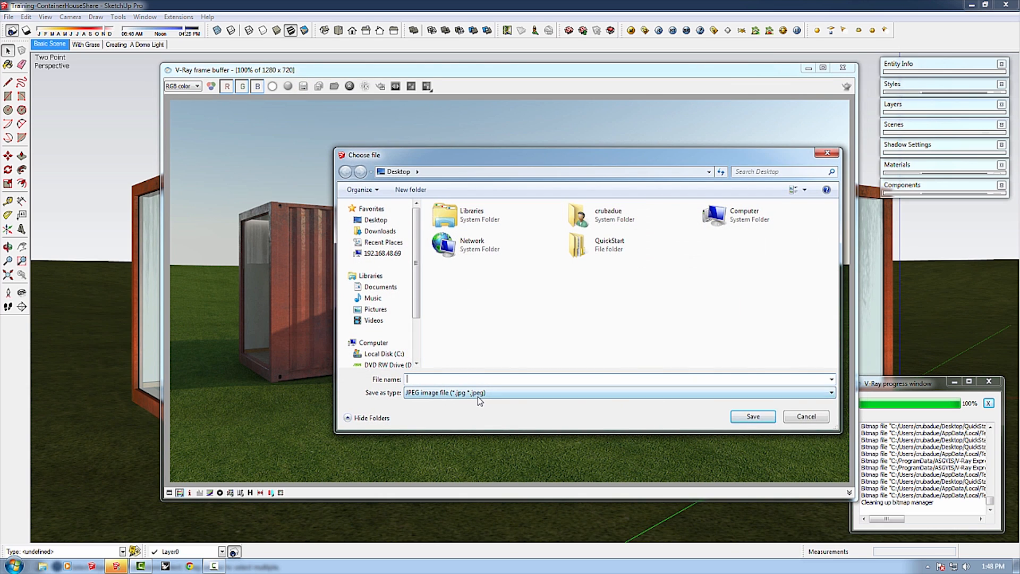
pyautogui.click(831, 392)
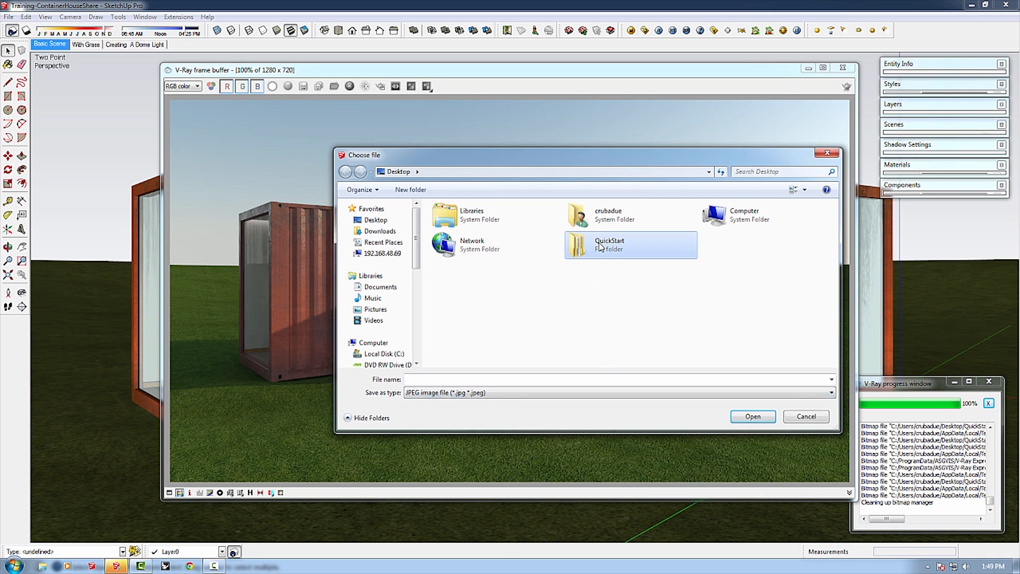
pyautogui.doubleClick(608, 245)
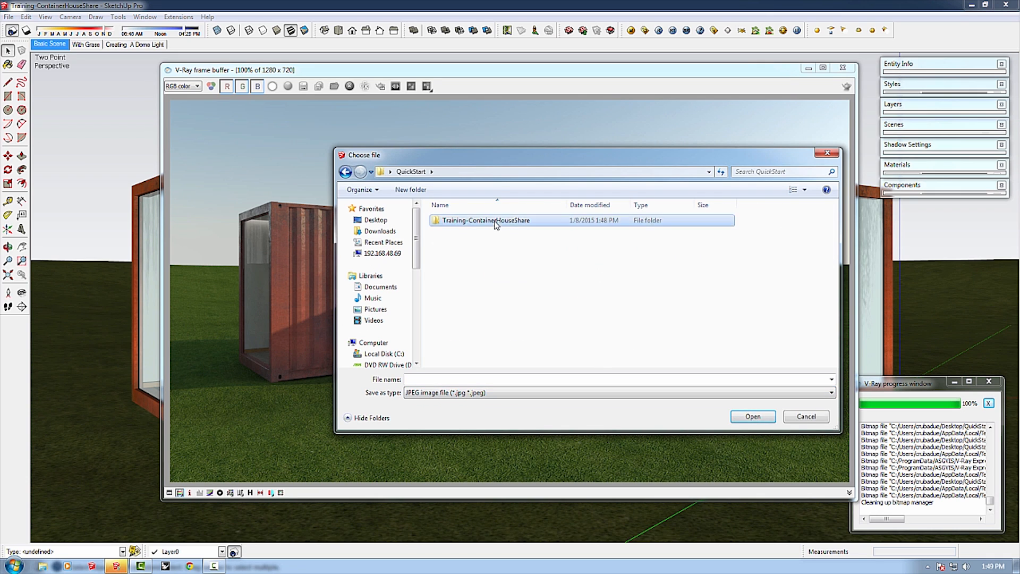
pyautogui.doubleClick(485, 220)
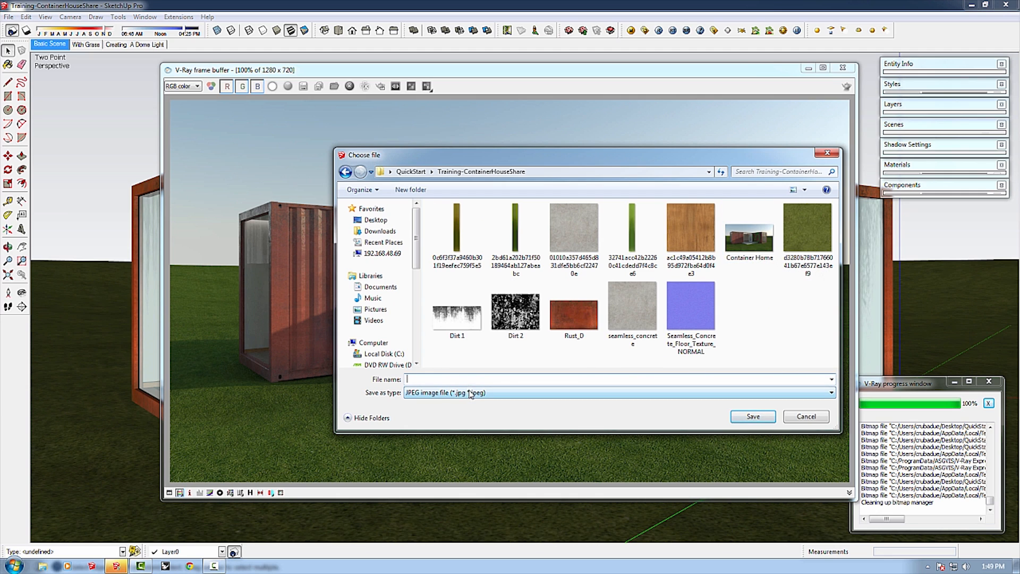
pyautogui.click(830, 392)
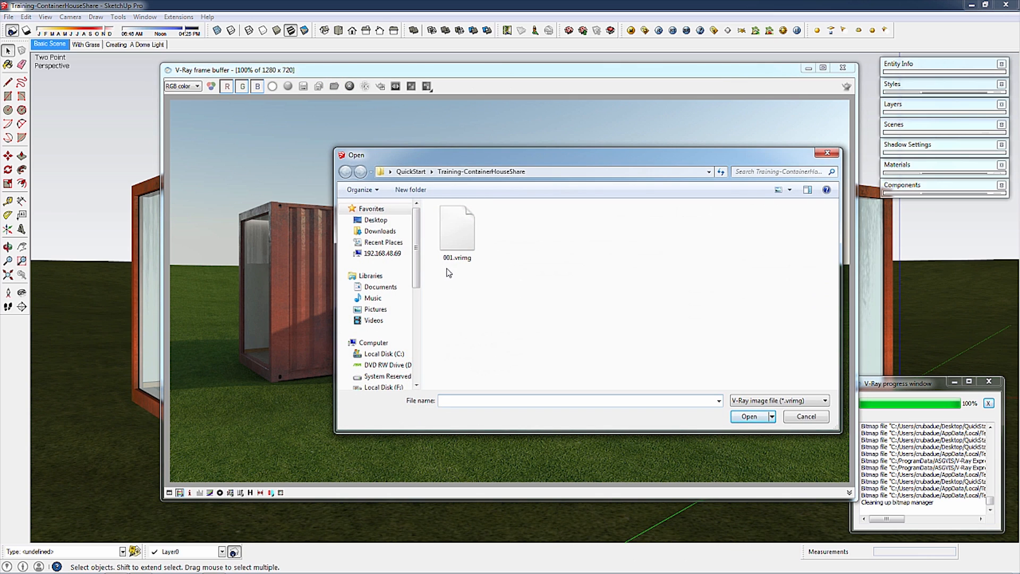
# - Load 001.vrimg into the frame buffer, showing the house with entourage
pyautogui.click(457, 231)
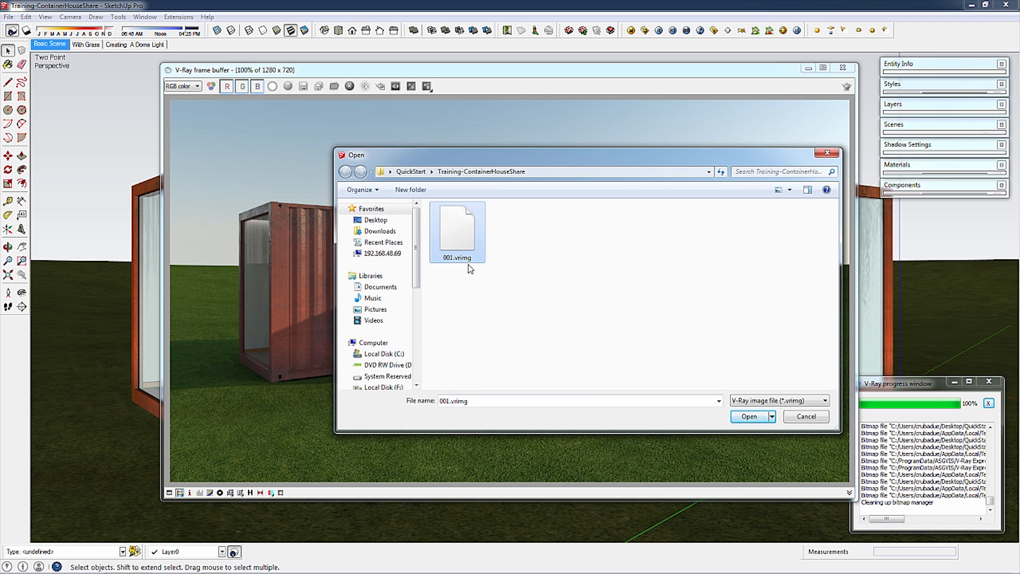
pyautogui.moveTo(551, 305)
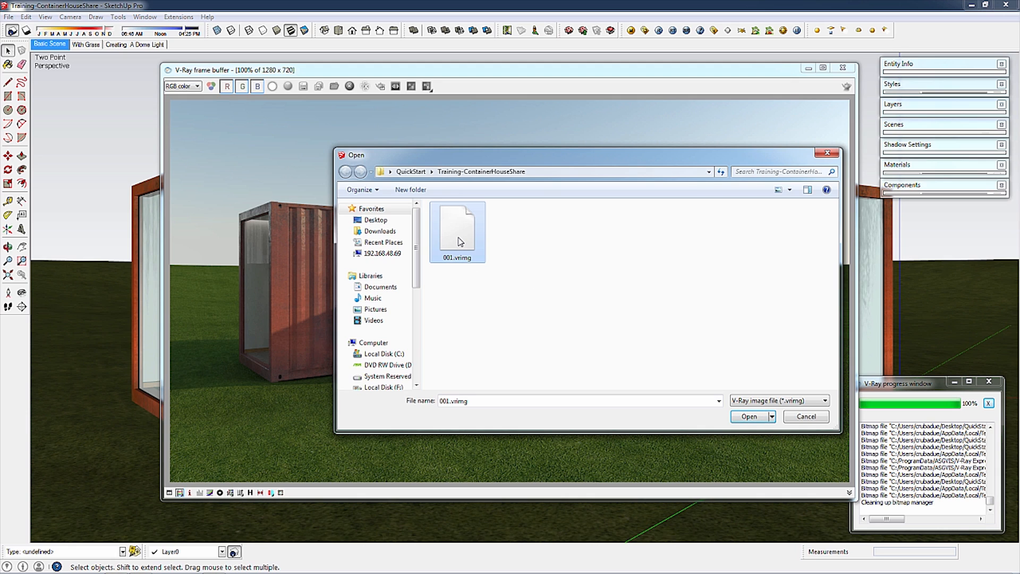
pyautogui.moveTo(664, 306)
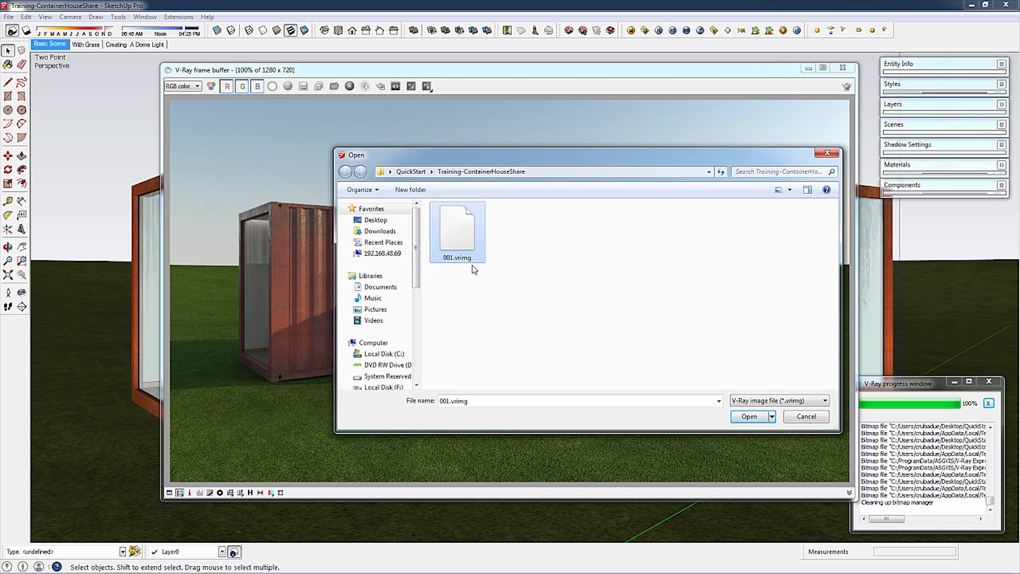
pyautogui.moveTo(511, 269)
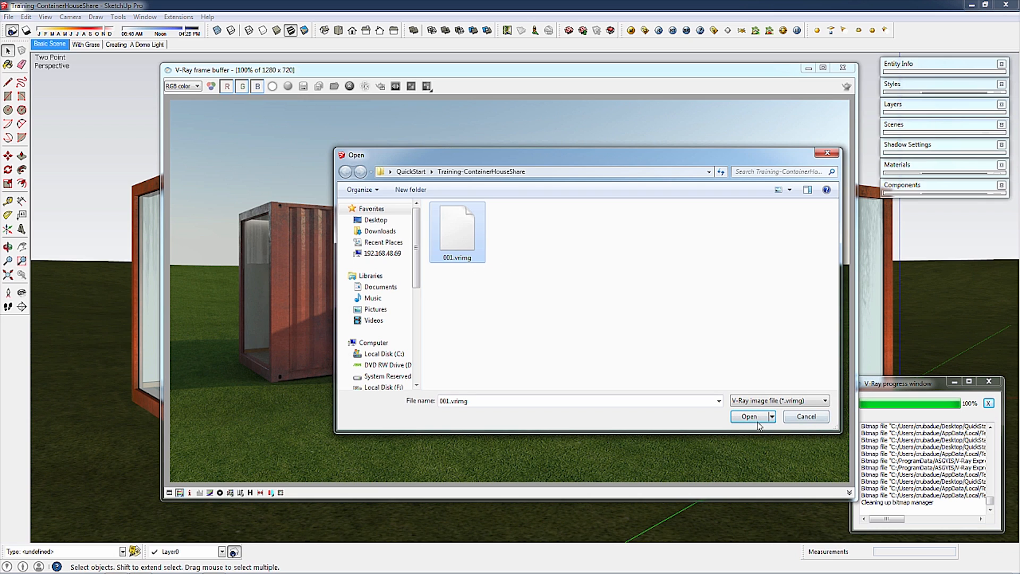
pyautogui.click(748, 417)
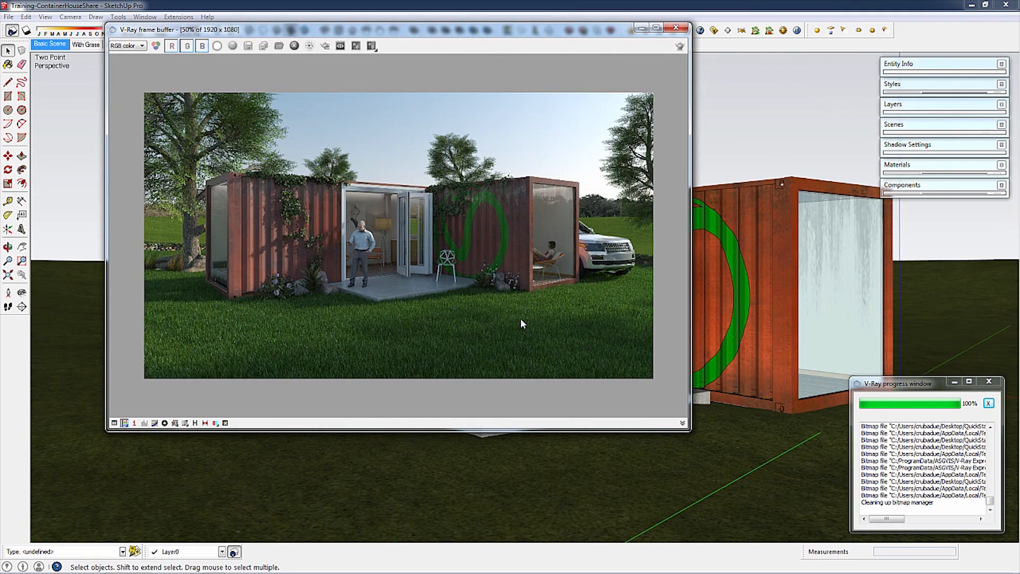